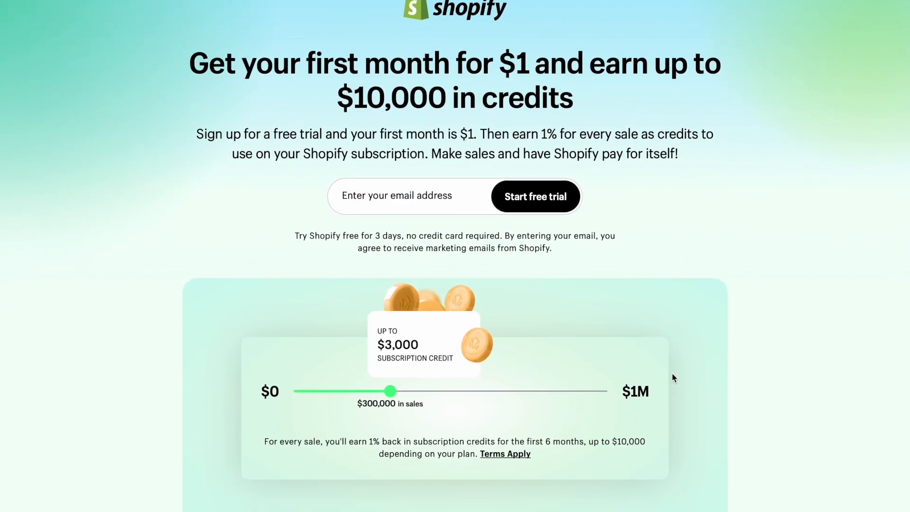
- Continue from the free-trial landing page into the store admin Home with its setup guide
scroll(down, 3)
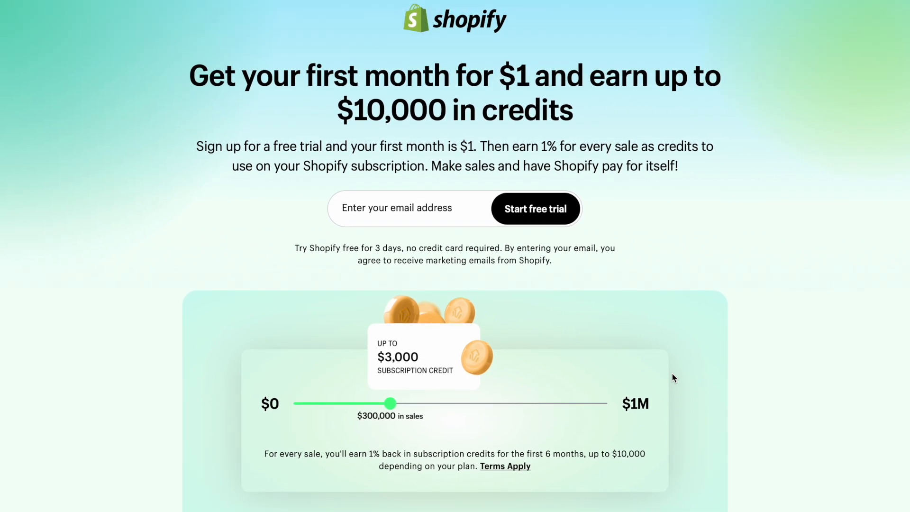
mouse_move(477, 138)
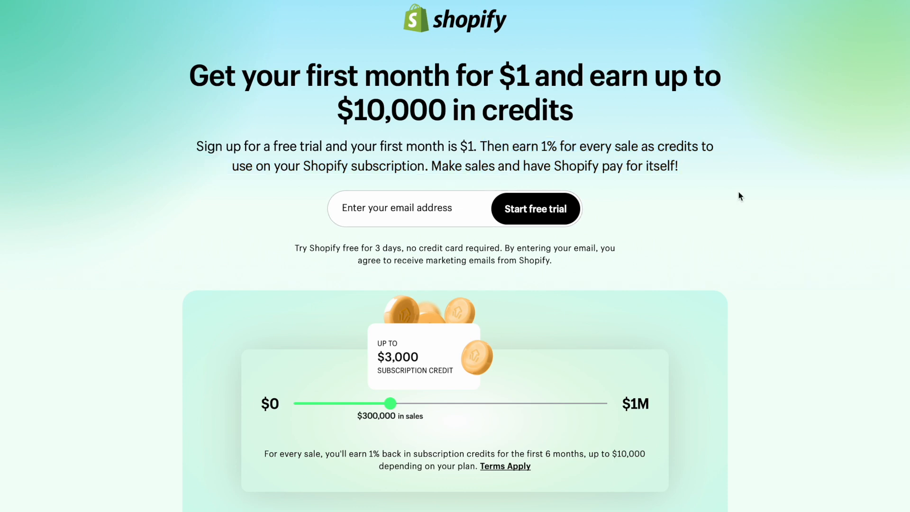
click(534, 209)
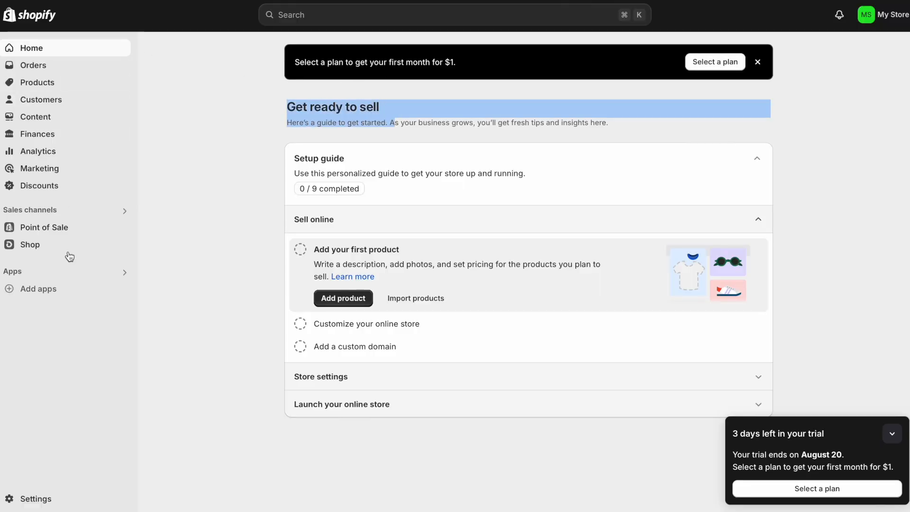
click(714, 62)
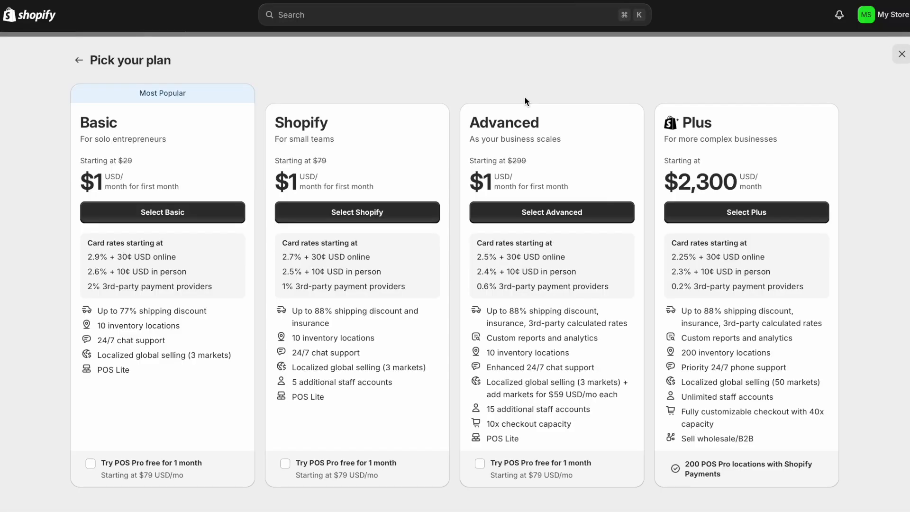
mouse_move(112, 102)
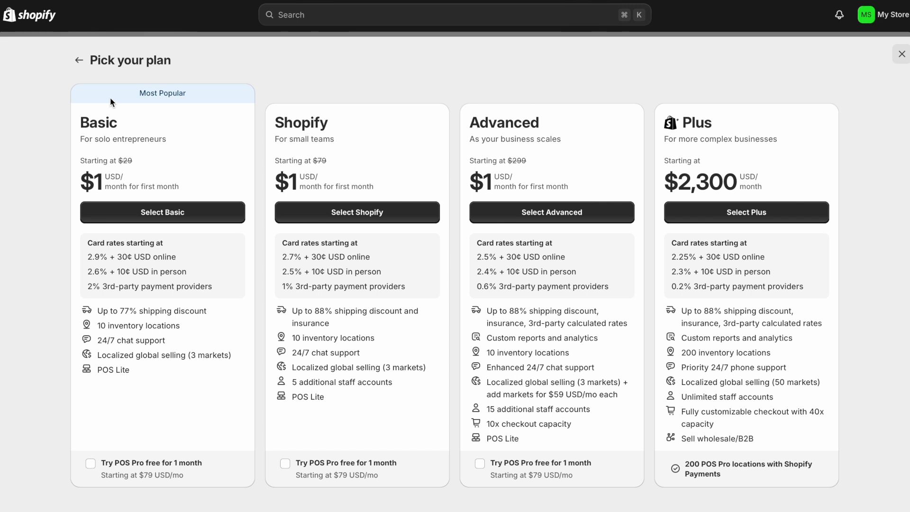
mouse_move(133, 184)
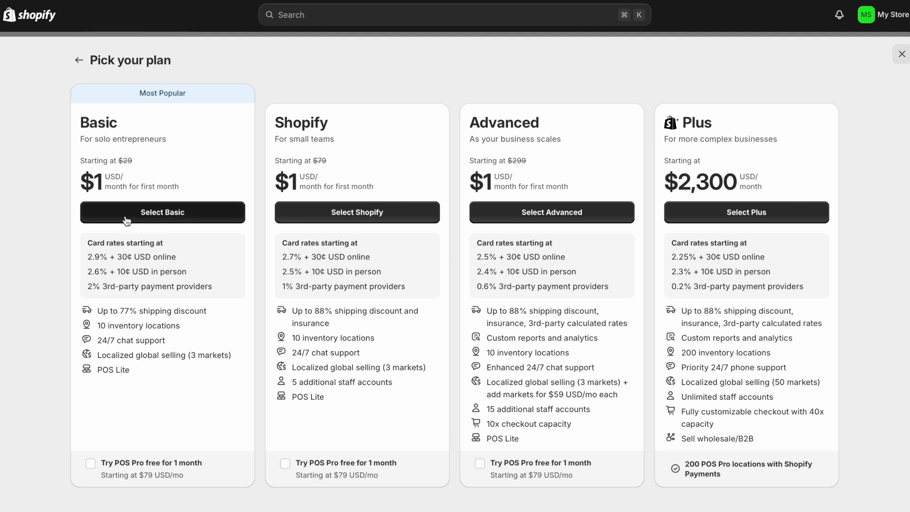
mouse_move(135, 224)
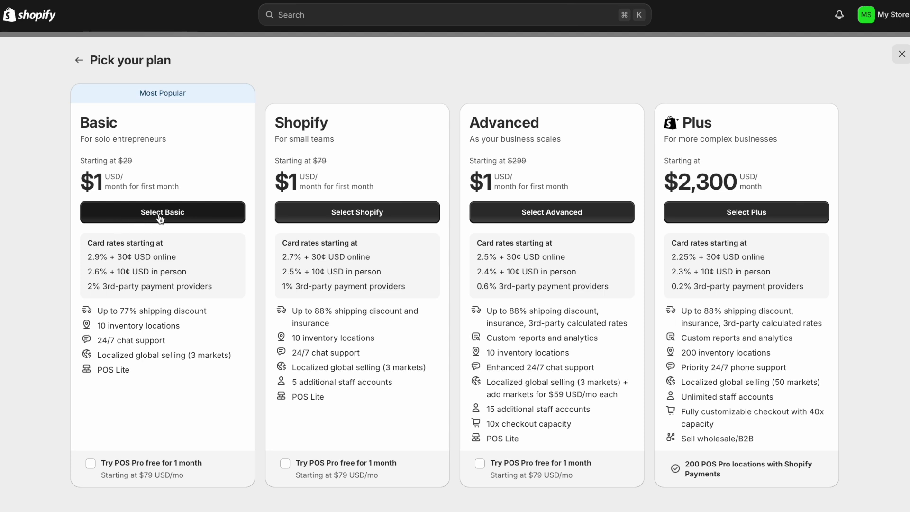
click(902, 53)
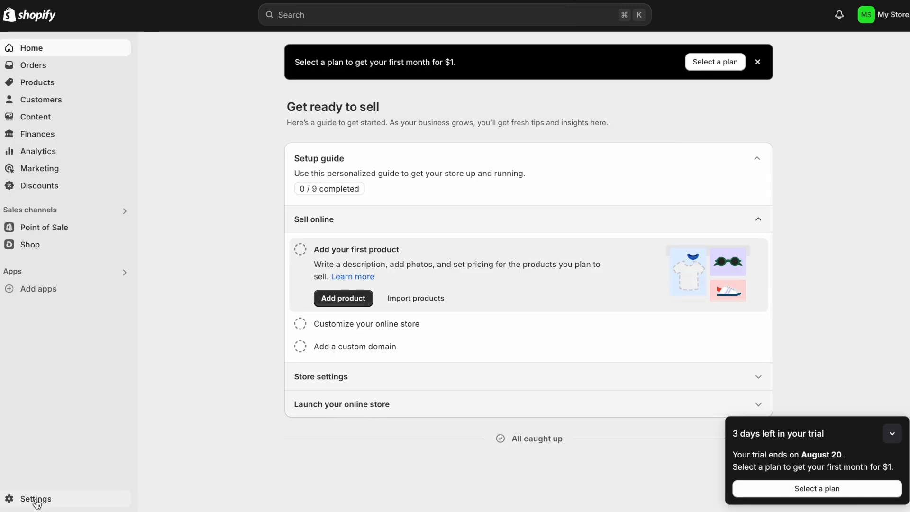
- Review the store's General and Payments settings, then return to the admin Home
click(35, 498)
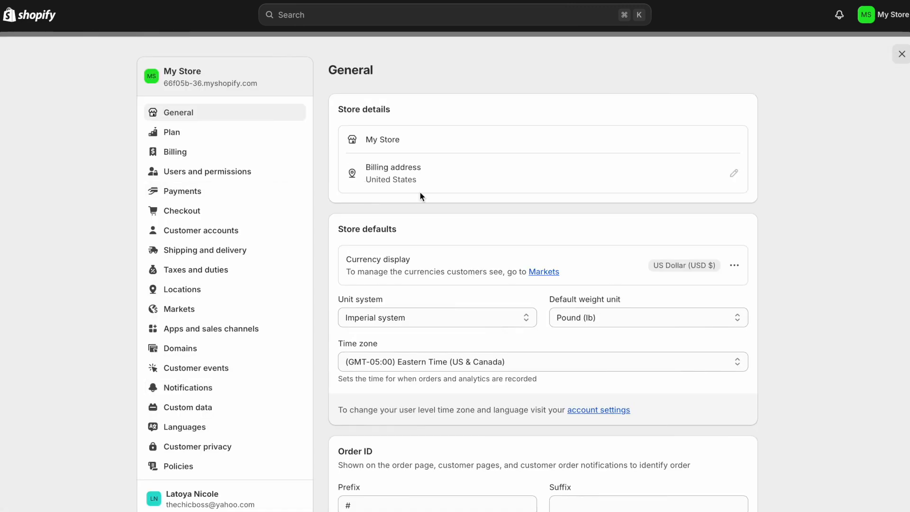
click(183, 190)
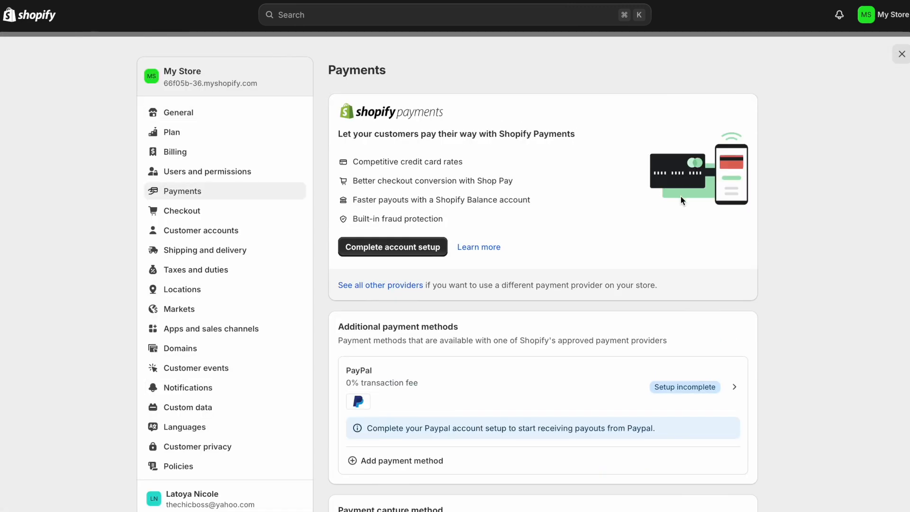
click(901, 53)
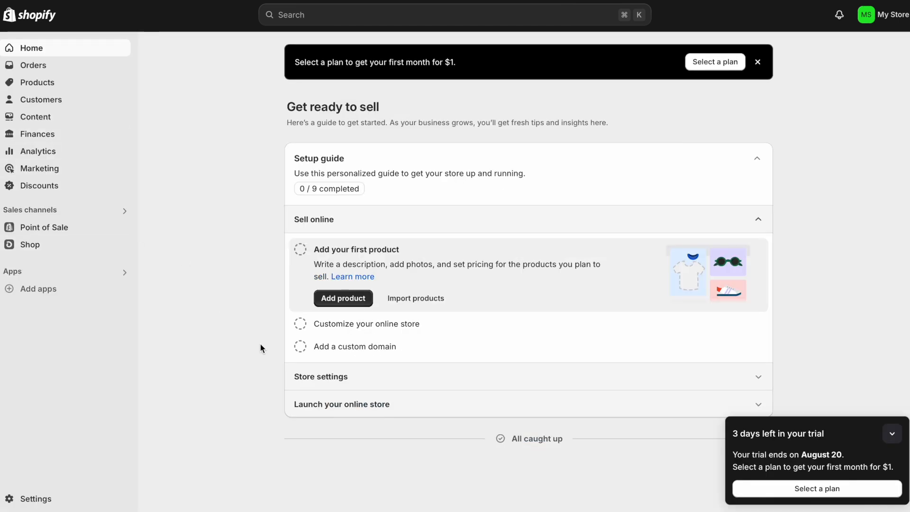
- Expand the Customize your online store step and go to the Online Store Themes page
click(367, 323)
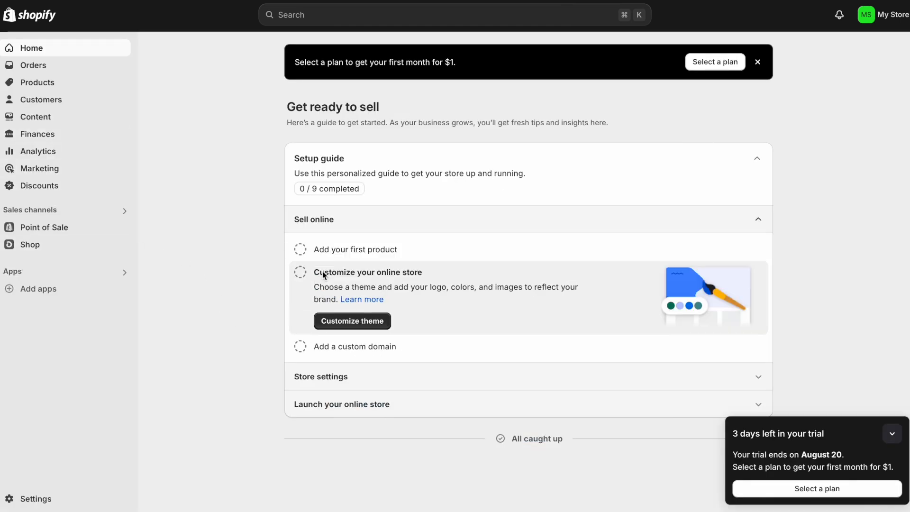
mouse_move(345, 326)
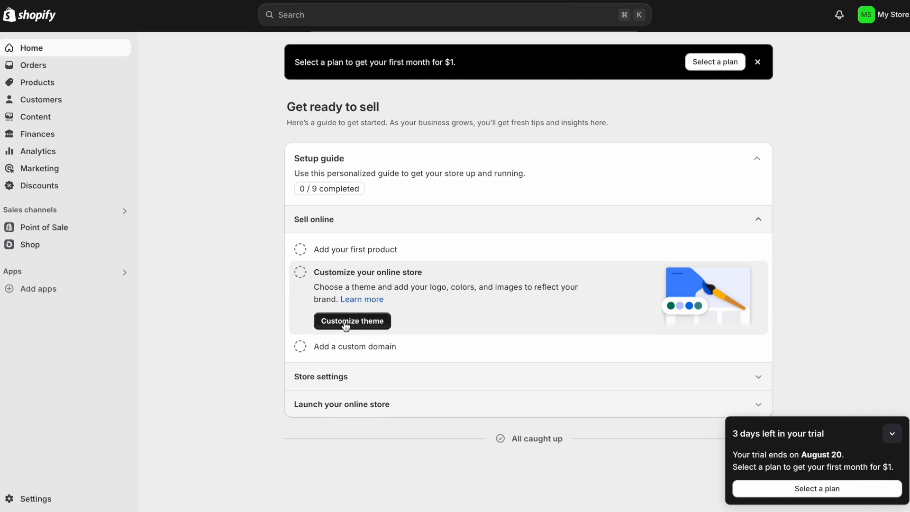
click(352, 321)
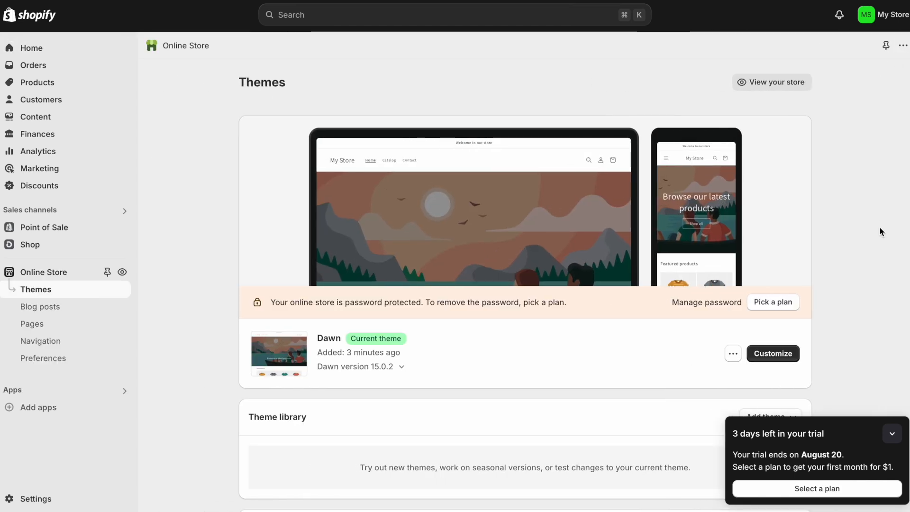
- Preview the Dawn storefront and scroll through its home page
click(772, 82)
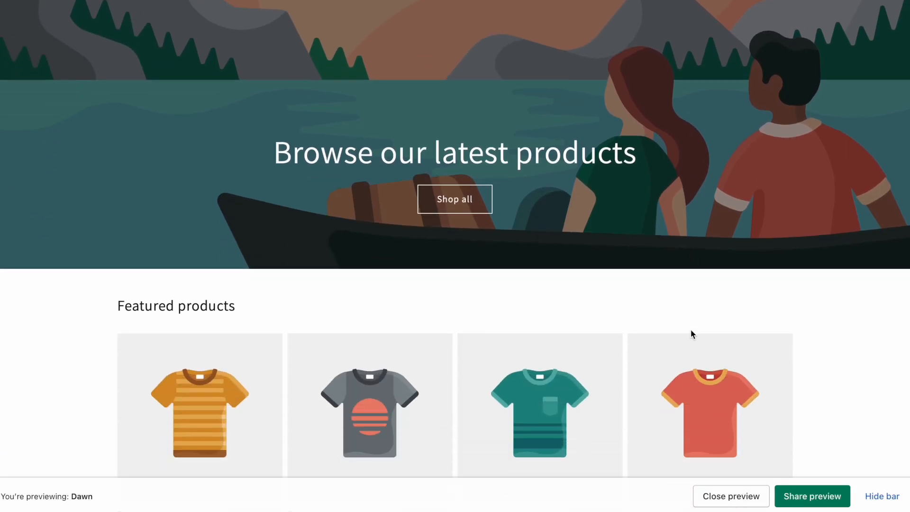
scroll(up, 3)
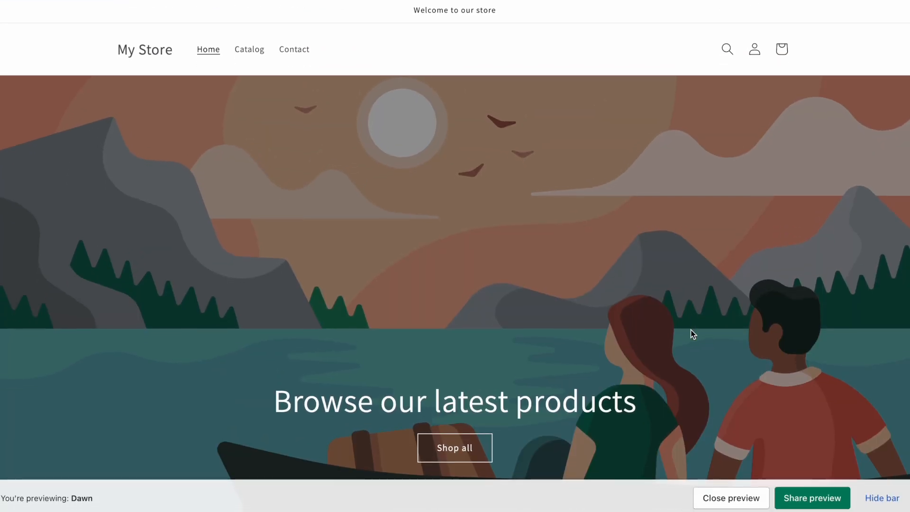
scroll(down, 3)
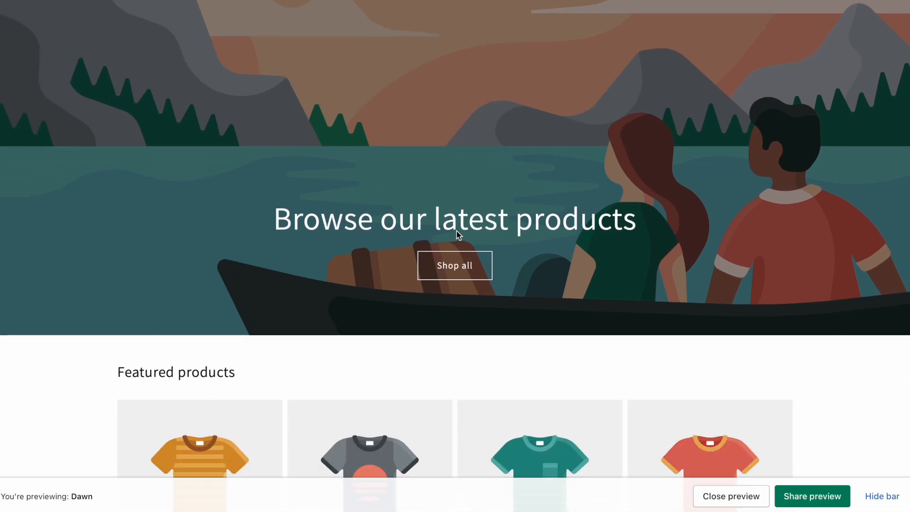
scroll(down, 3)
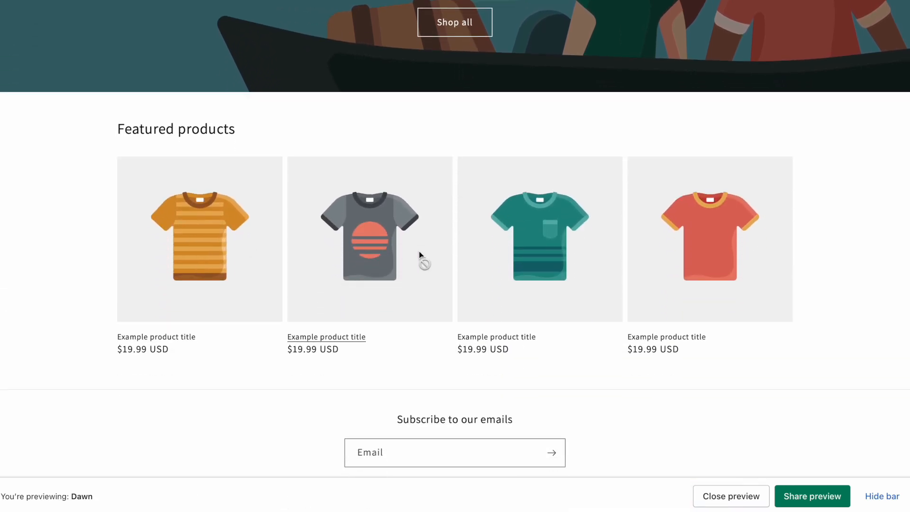
scroll(up, 3)
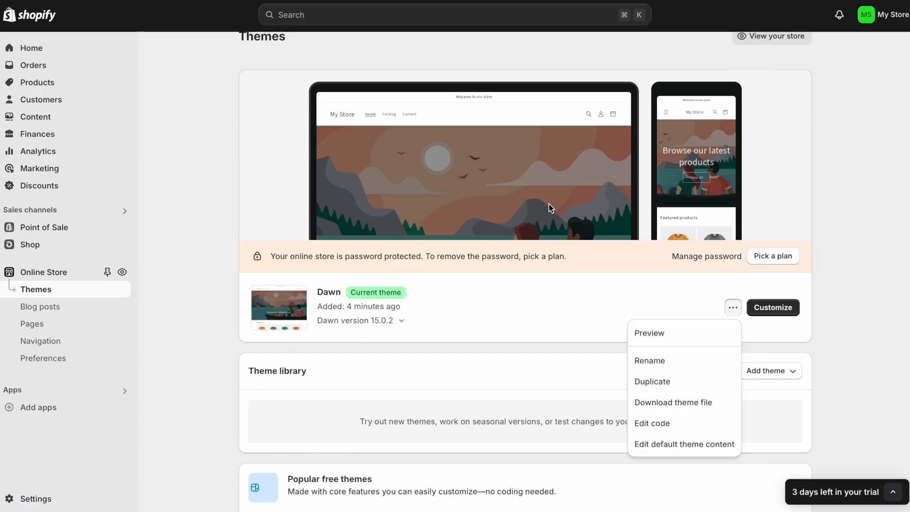
- Dismiss Dawn's extra actions and bring up the options for adding another theme
click(537, 399)
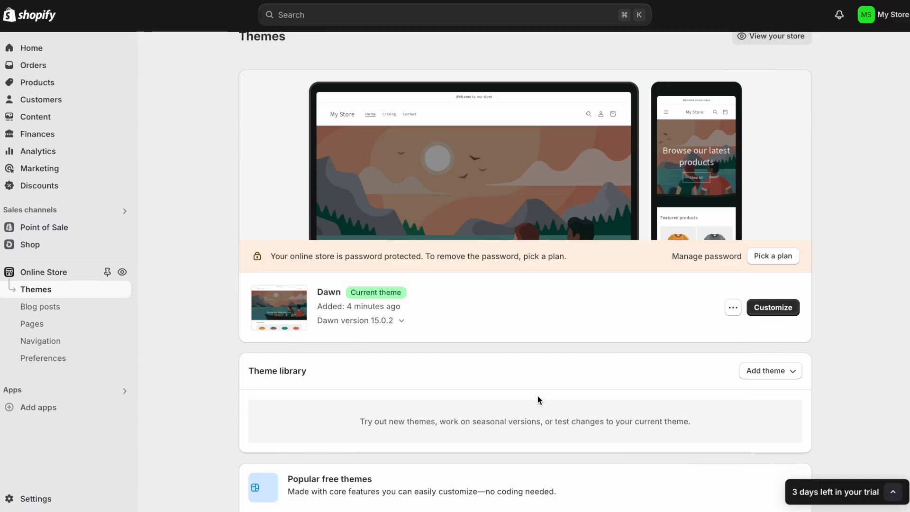
click(766, 370)
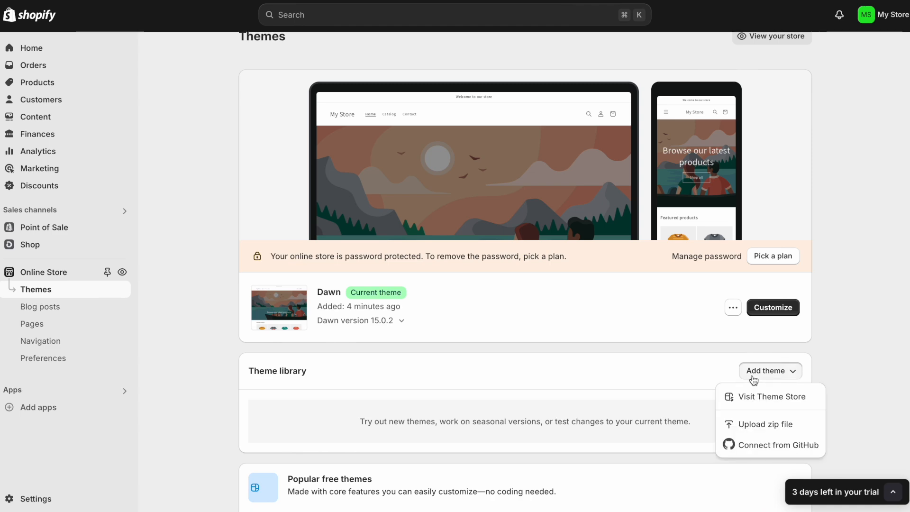
- Visit the Shopify Theme Store and browse the full theme catalogue
click(770, 397)
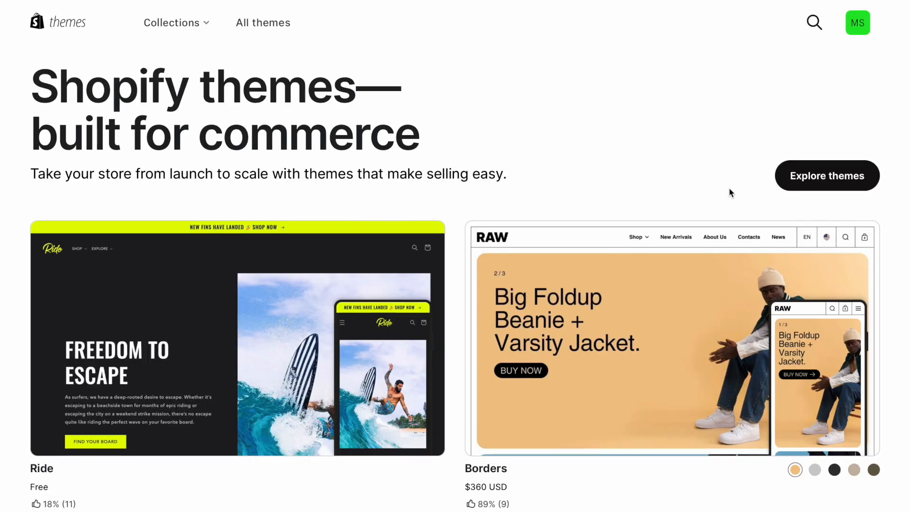
scroll(down, 3)
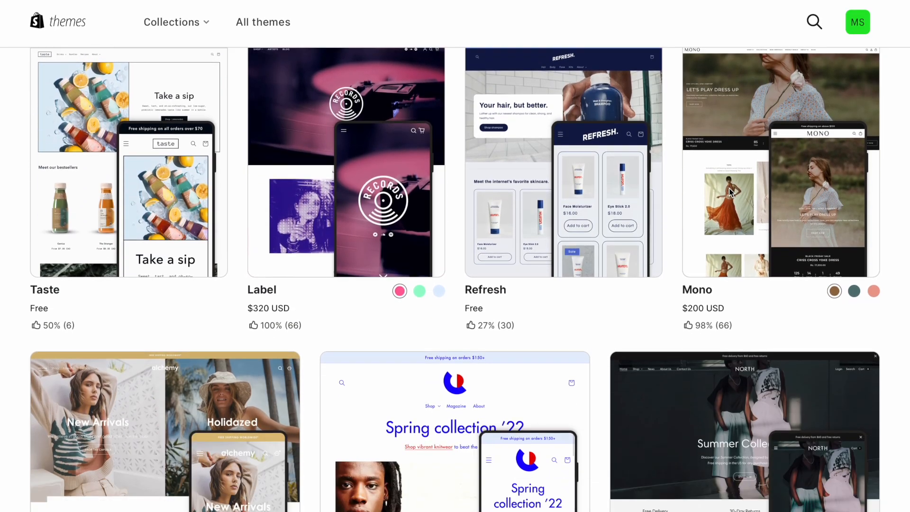
scroll(up, 3)
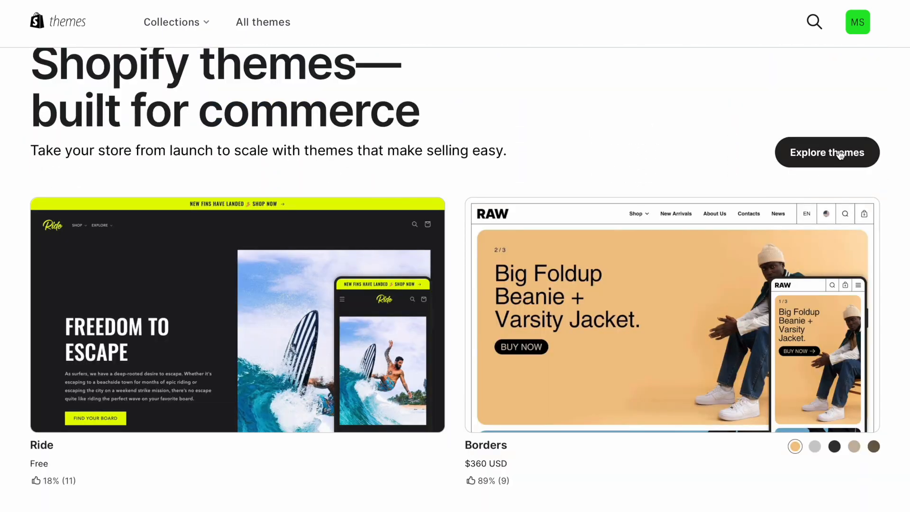
click(826, 151)
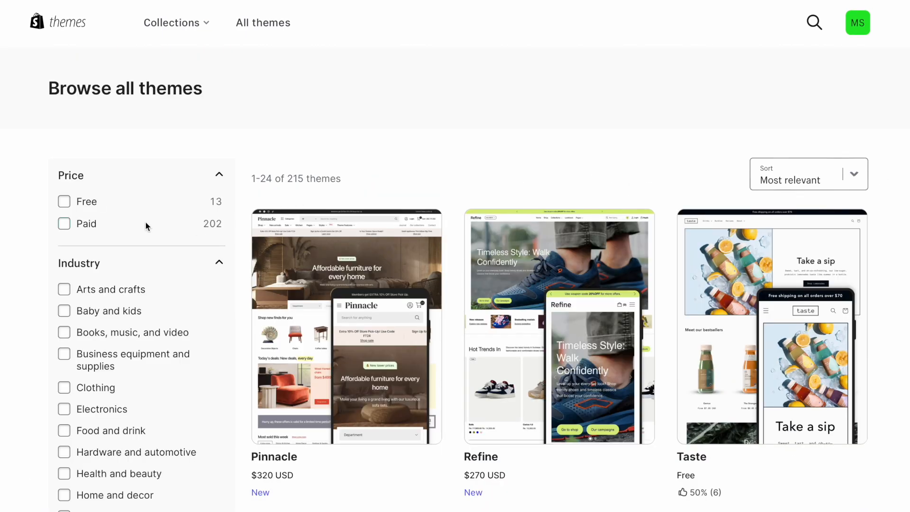
- Filter the theme catalogue to Books, music, and video (190 themes)
click(63, 201)
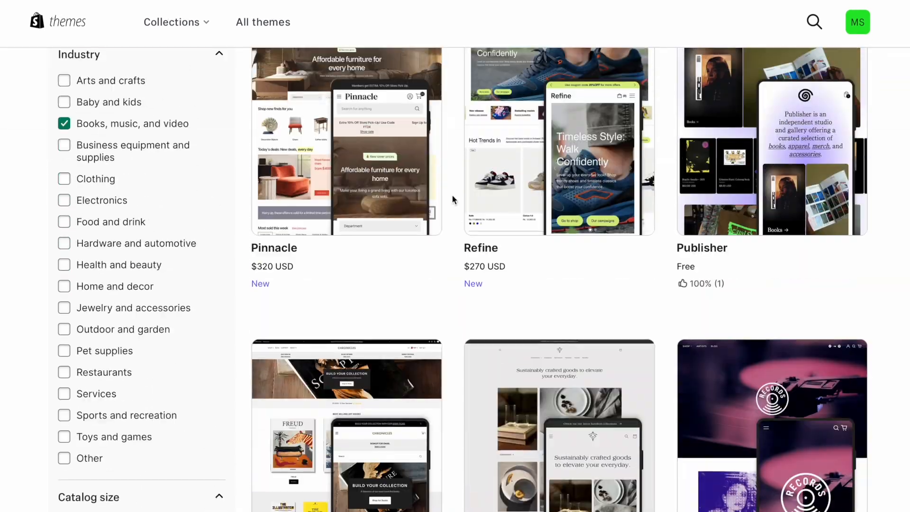
scroll(up, 3)
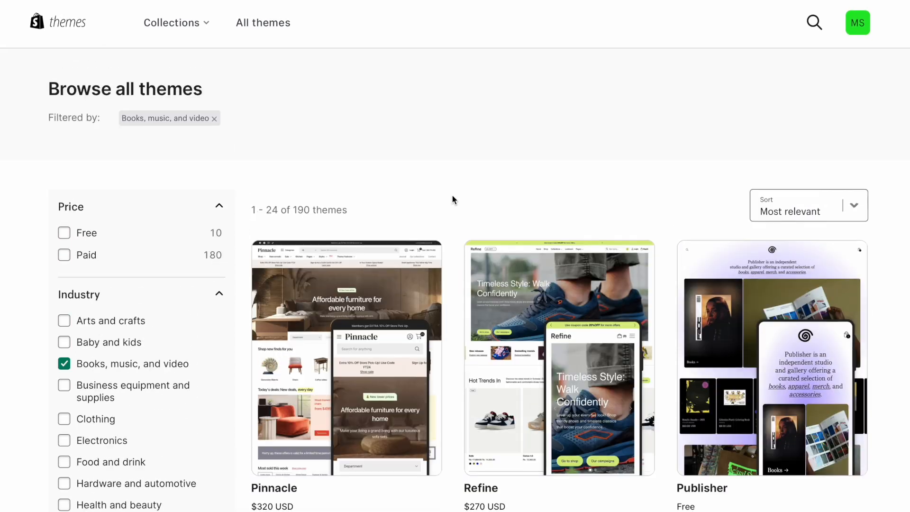
scroll(down, 3)
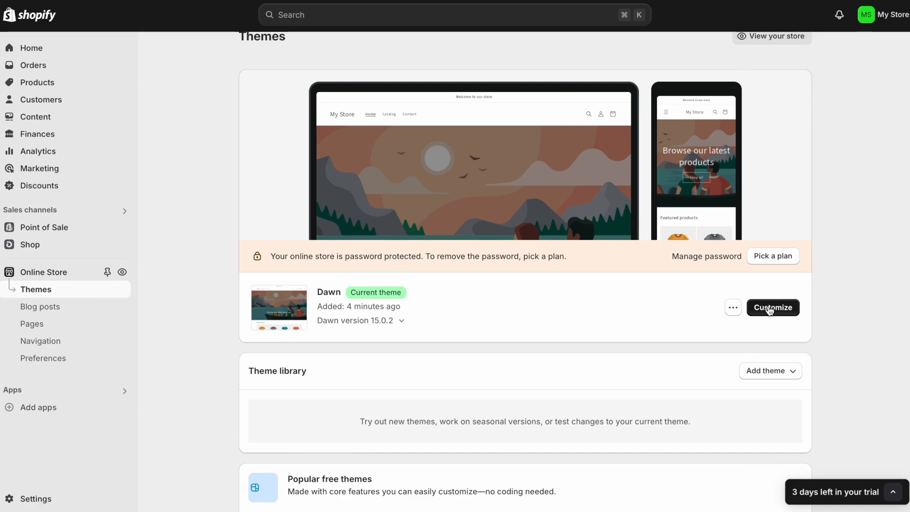
- Enter the Dawn theme editor and bring up the home page Image banner settings
click(772, 307)
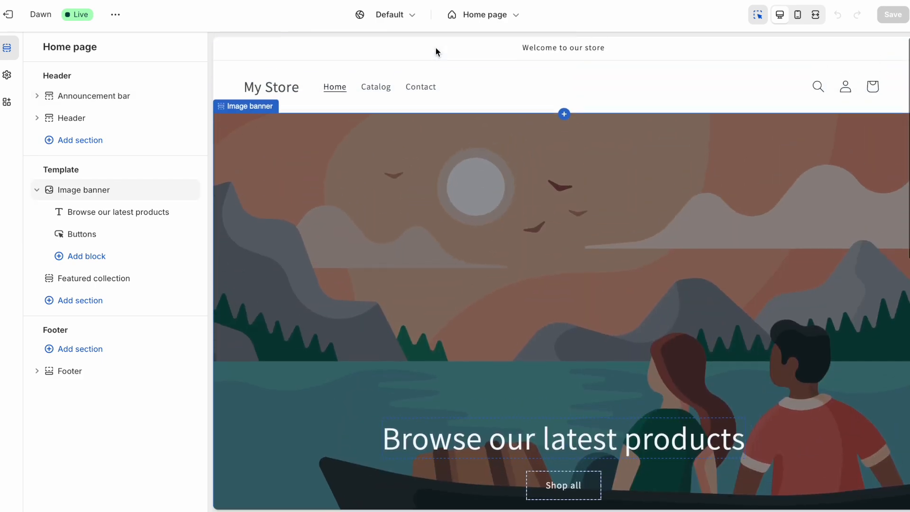
click(71, 118)
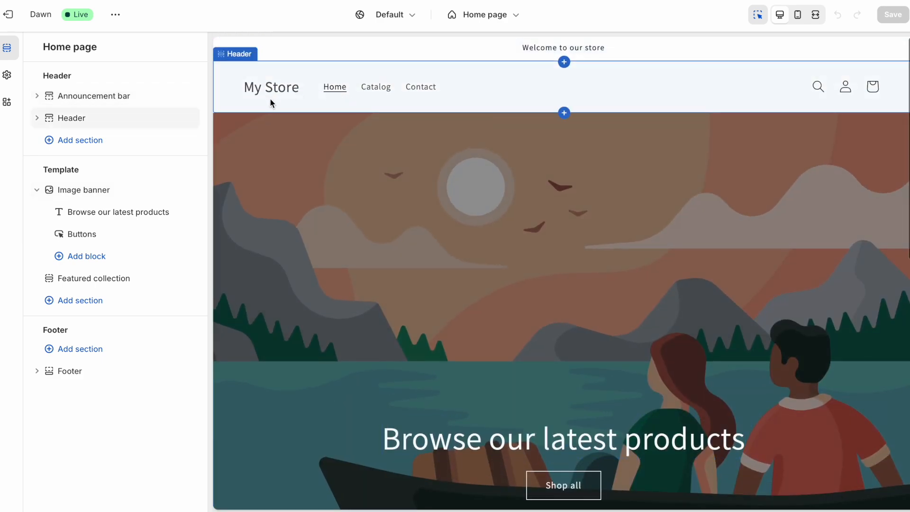
click(84, 189)
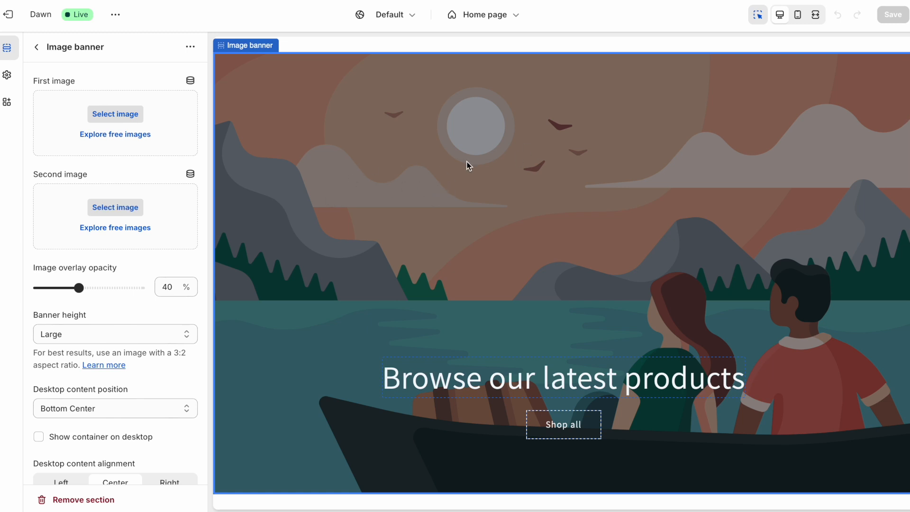
mouse_move(116, 114)
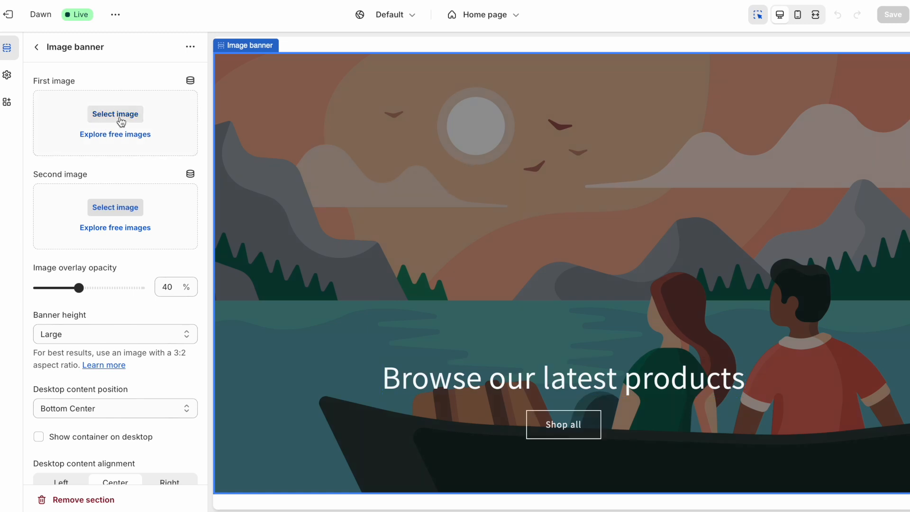
- Set the image banner height to Medium, then Small, so the banner is much shorter
click(114, 333)
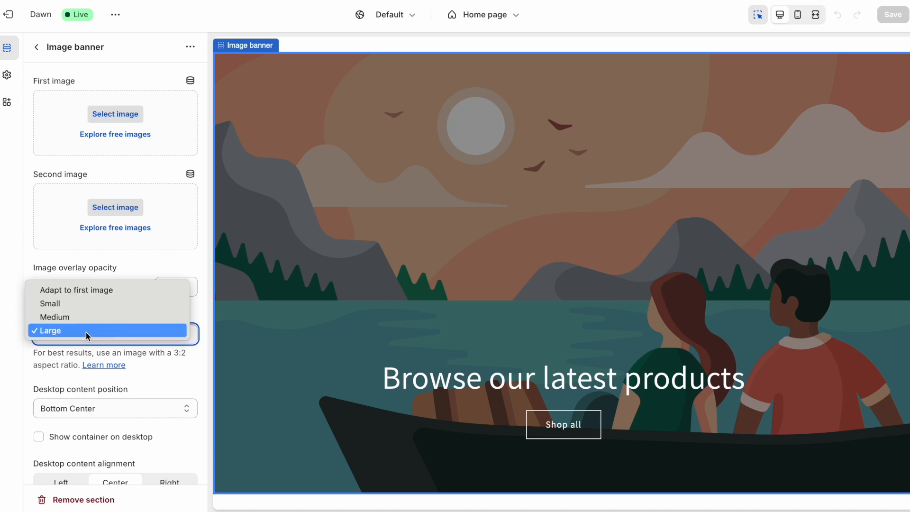
click(54, 317)
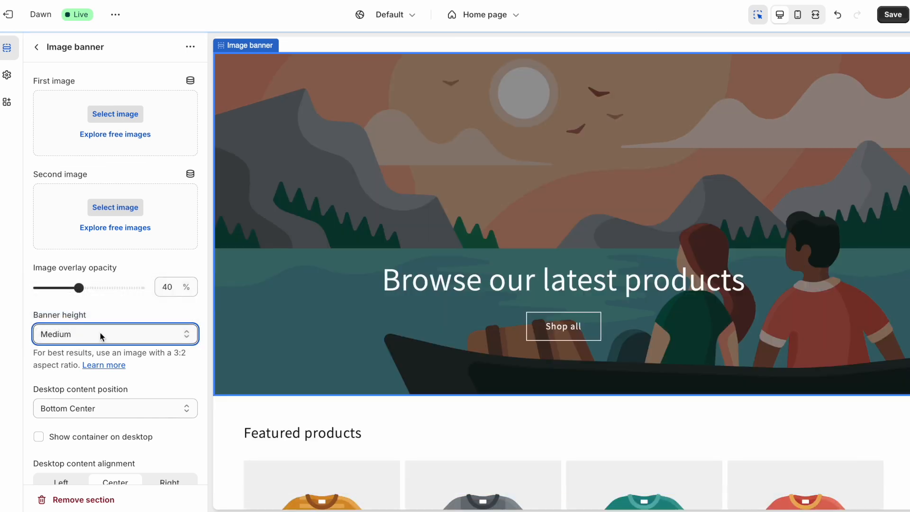
click(115, 333)
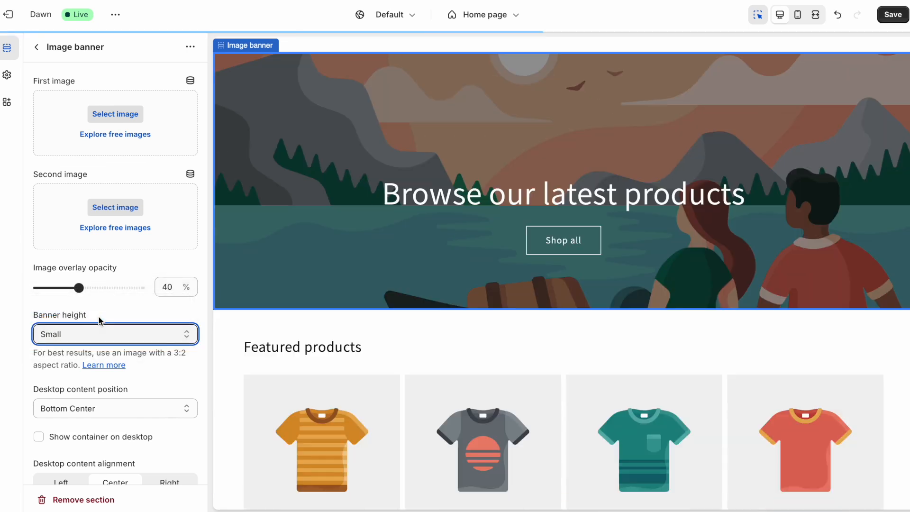
click(36, 47)
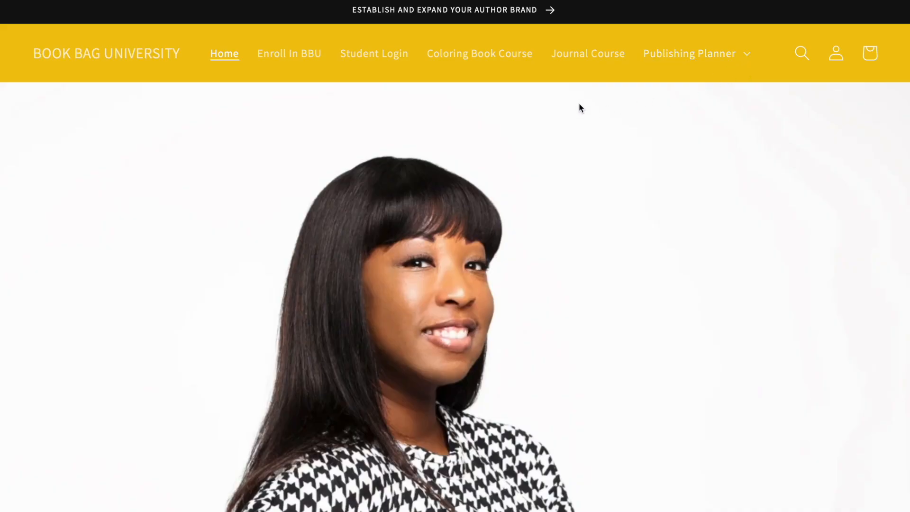
mouse_move(351, 12)
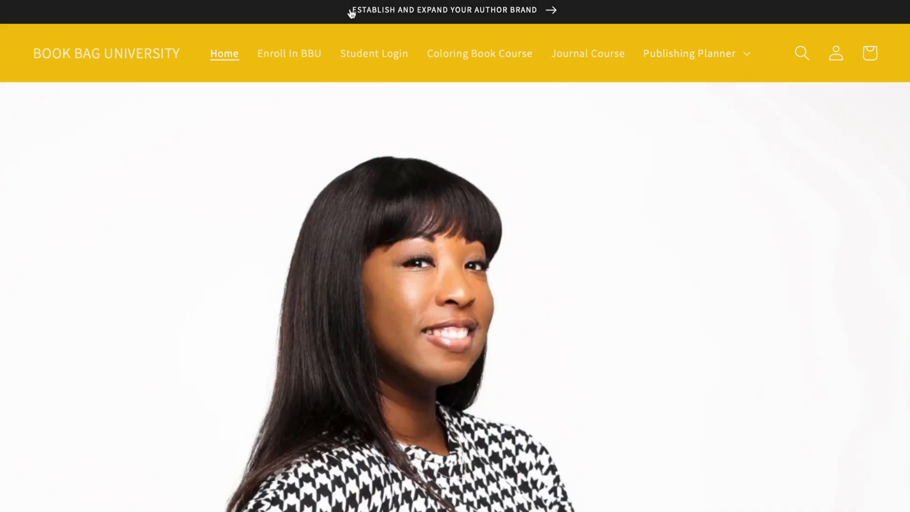
mouse_move(549, 12)
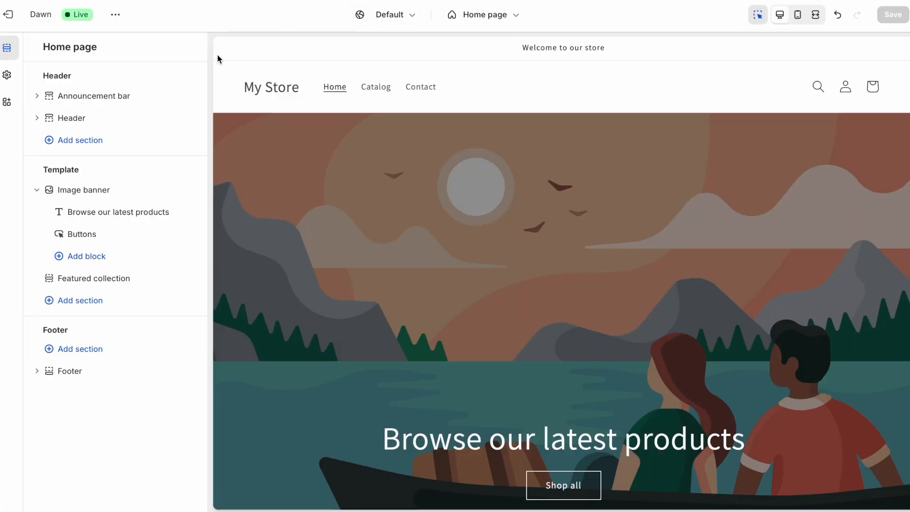
click(92, 95)
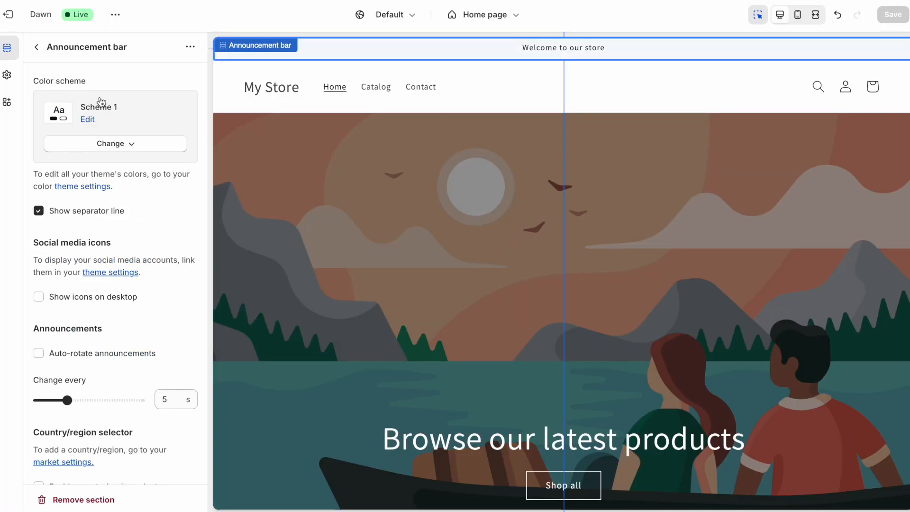
mouse_move(591, 51)
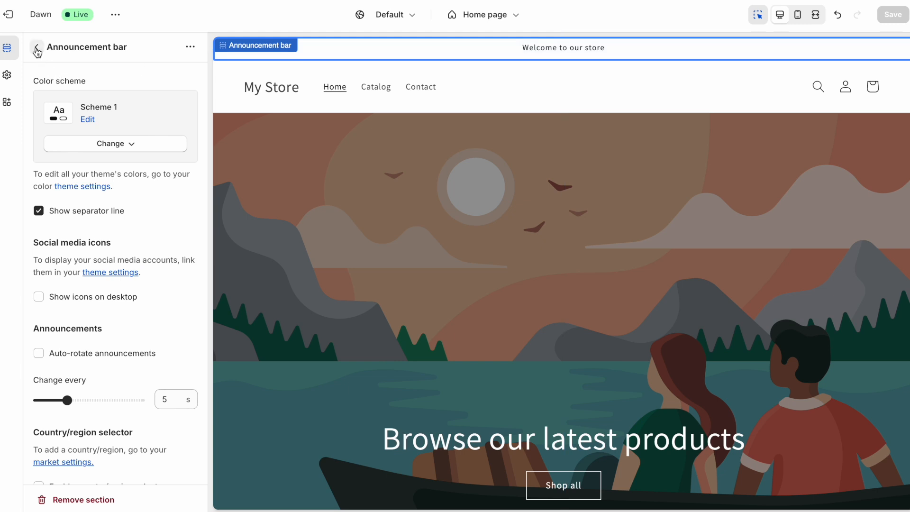
click(36, 47)
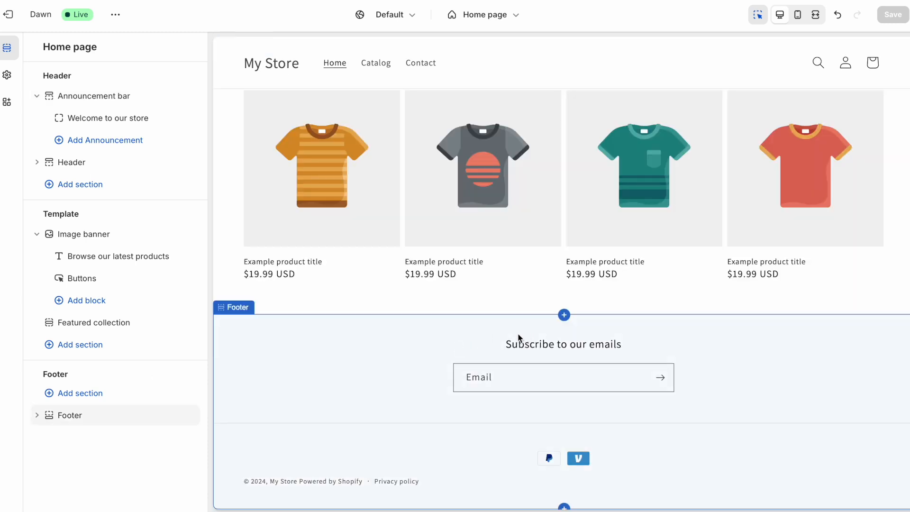
mouse_move(396, 383)
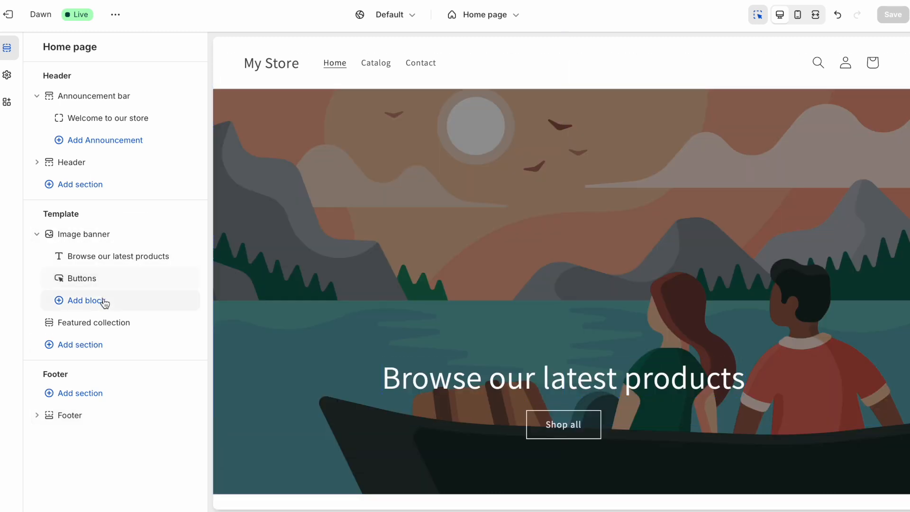
- Add a Featured product section to the Dawn home page template
click(79, 343)
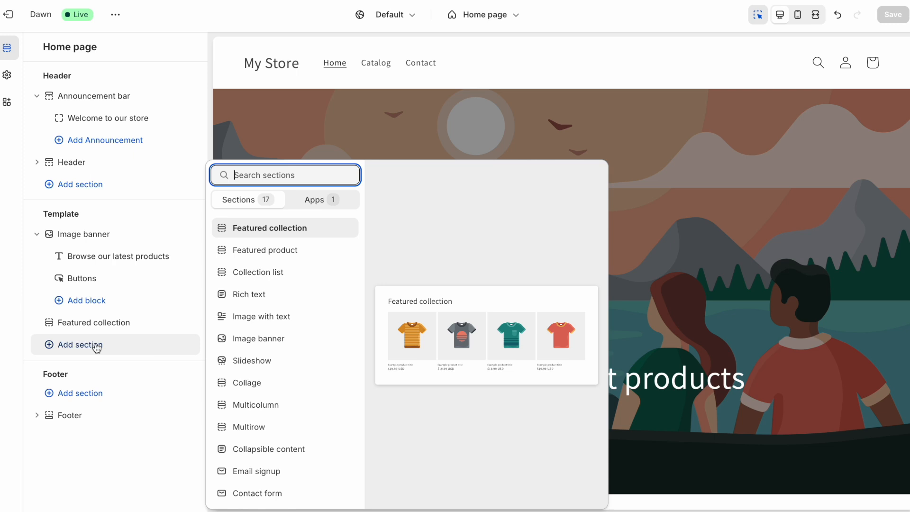
mouse_move(261, 317)
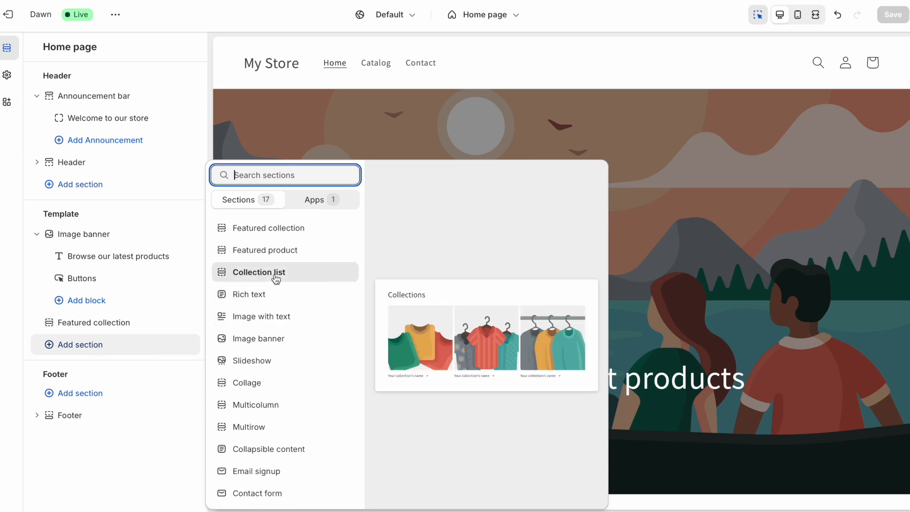
click(265, 249)
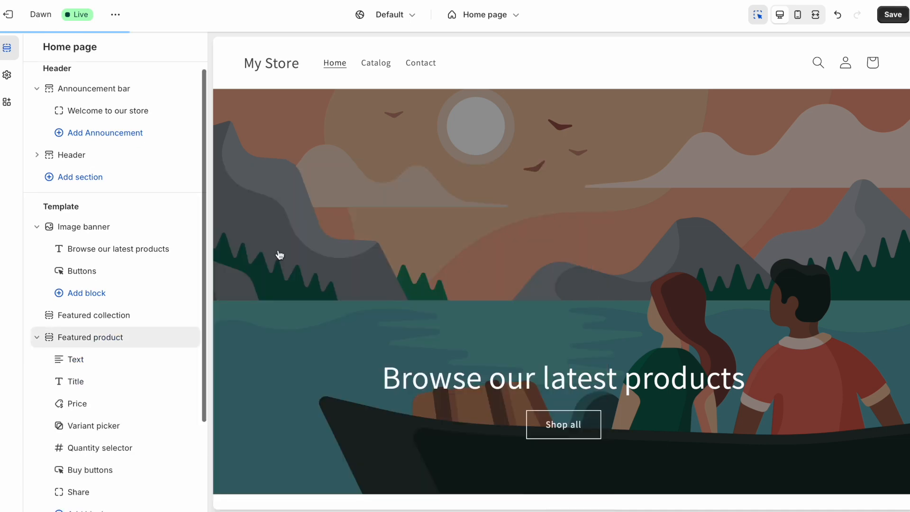
click(91, 337)
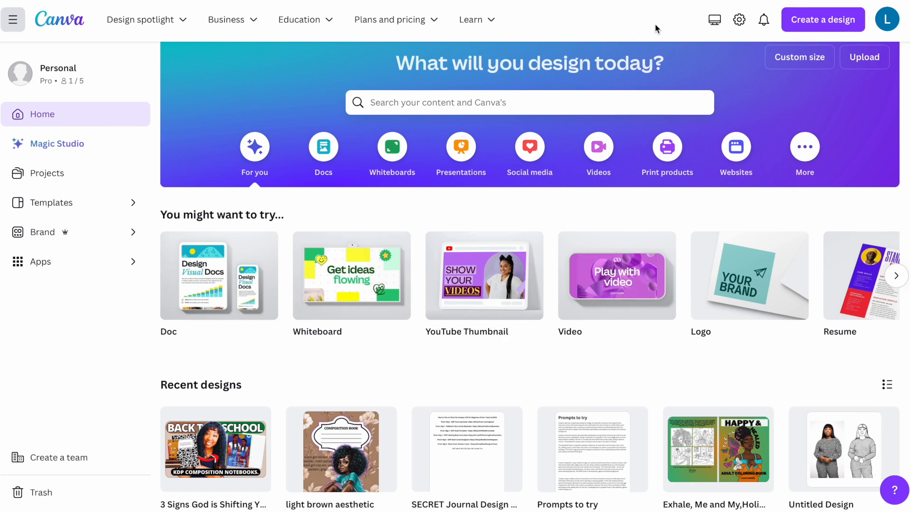
mouse_move(494, 374)
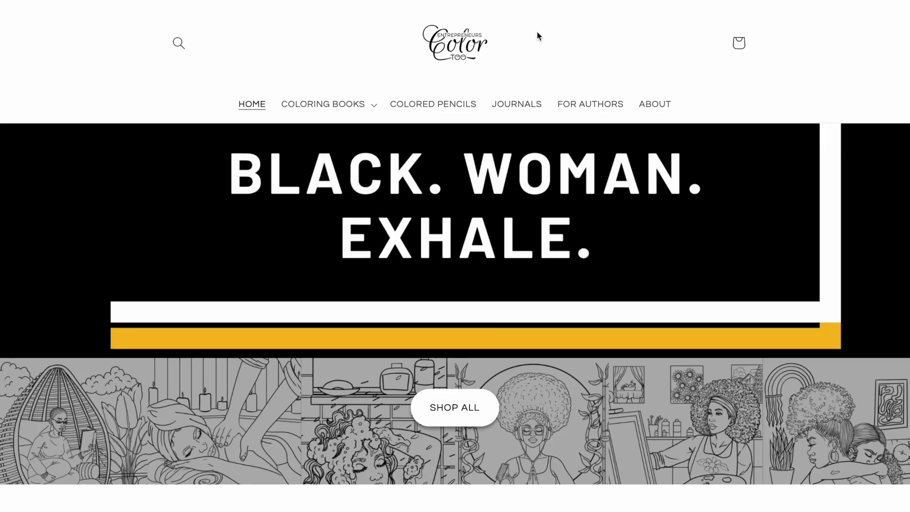
- Scroll through the example coloring-book storefront before searching Canva for the banner design
scroll(down, 3)
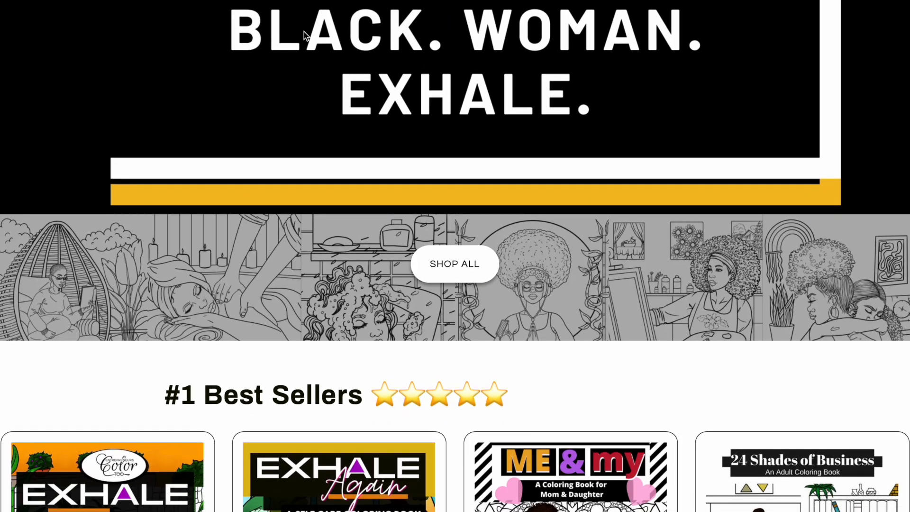
scroll(up, 3)
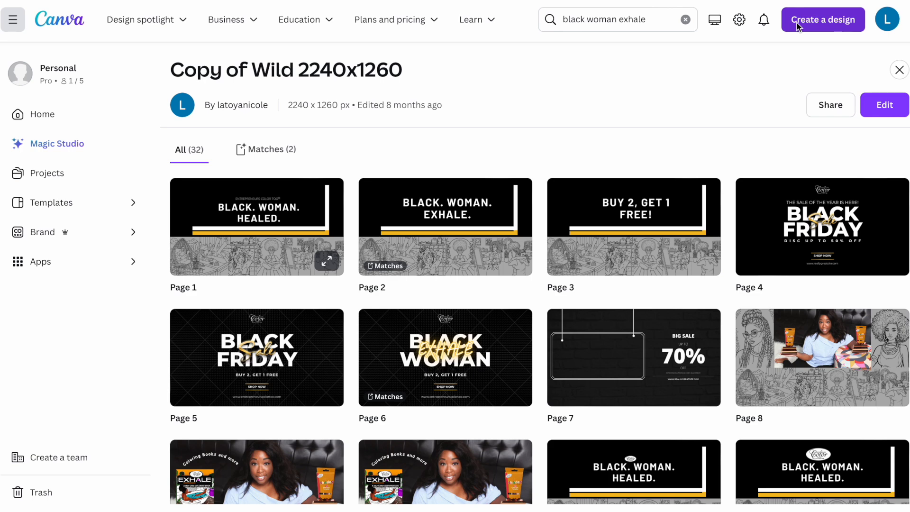
mouse_move(815, 27)
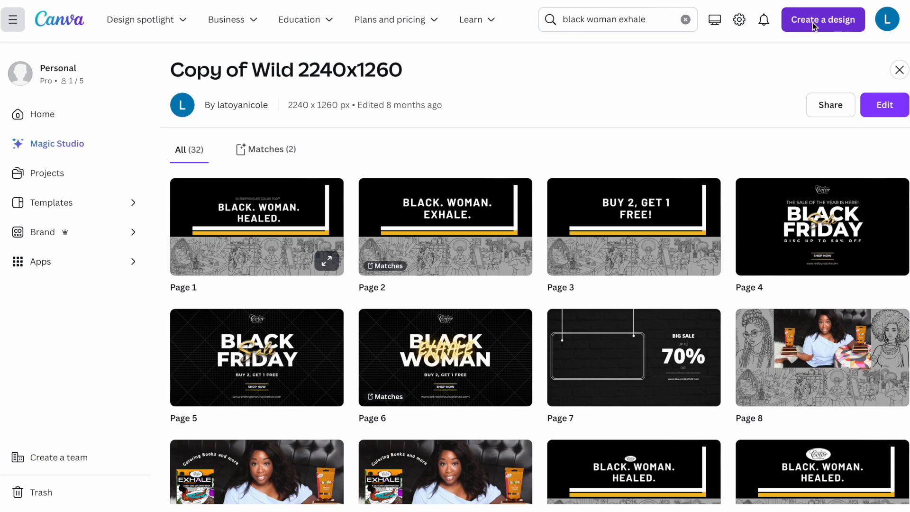
- Start a new Canva design at a custom 2240 × 1260 px size
click(823, 19)
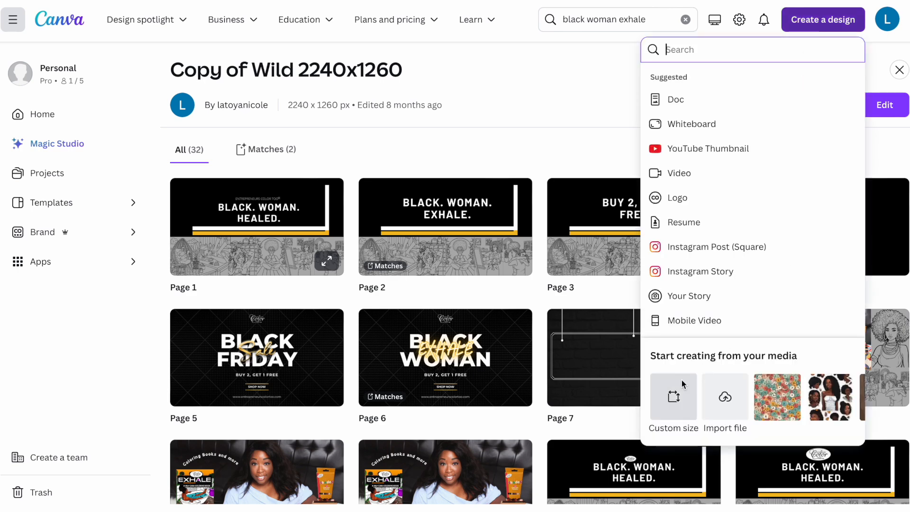
click(673, 407)
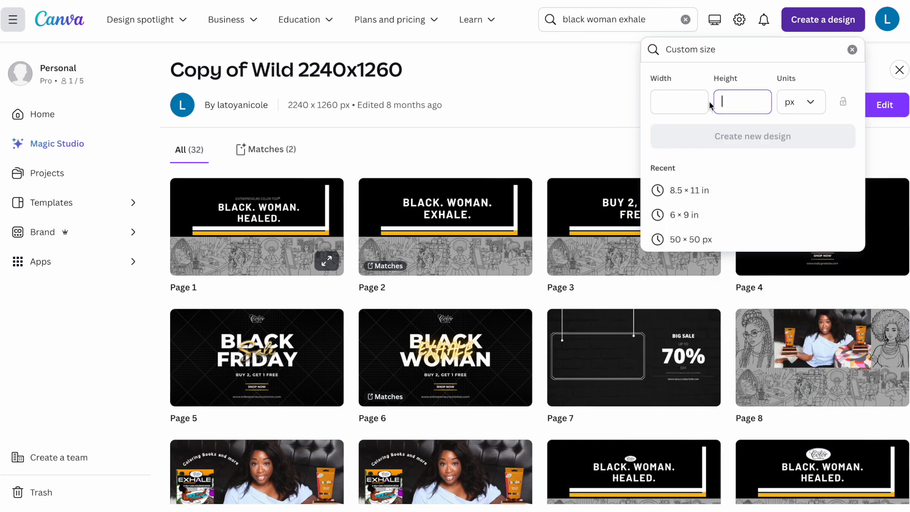
text(2240)
text(1260)
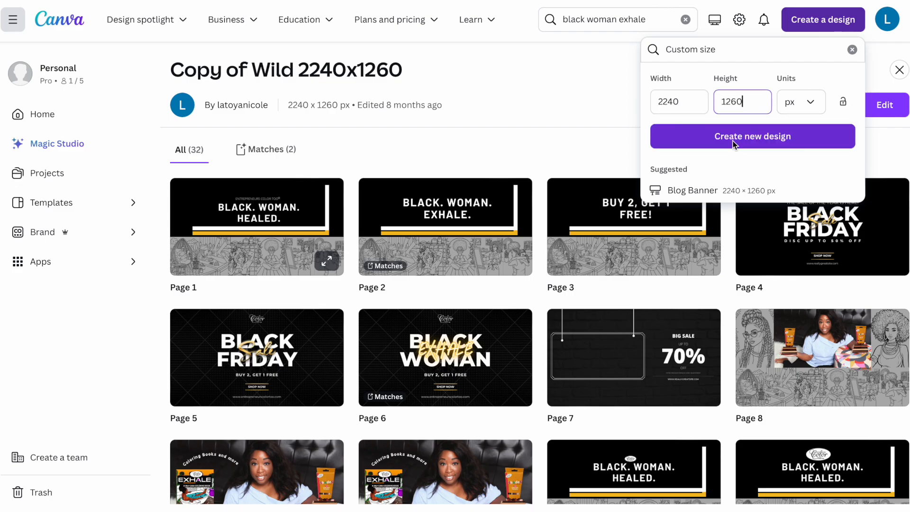
click(752, 136)
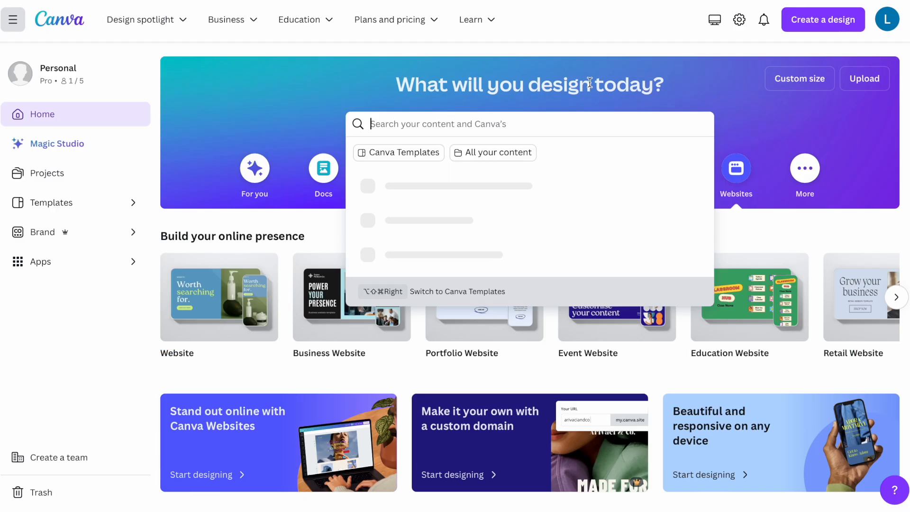
- Search Canva for 'shopify', browse the templates and start a blank Logo design
text(shopify)
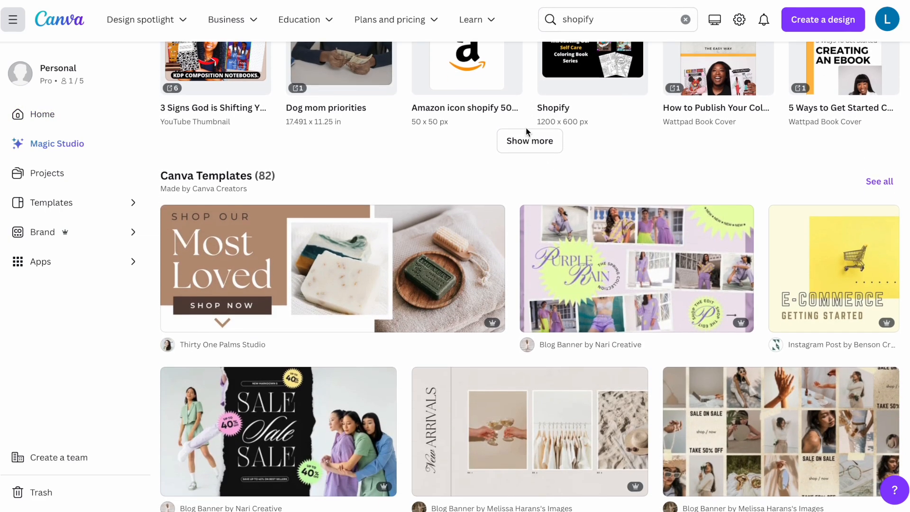
scroll(down, 3)
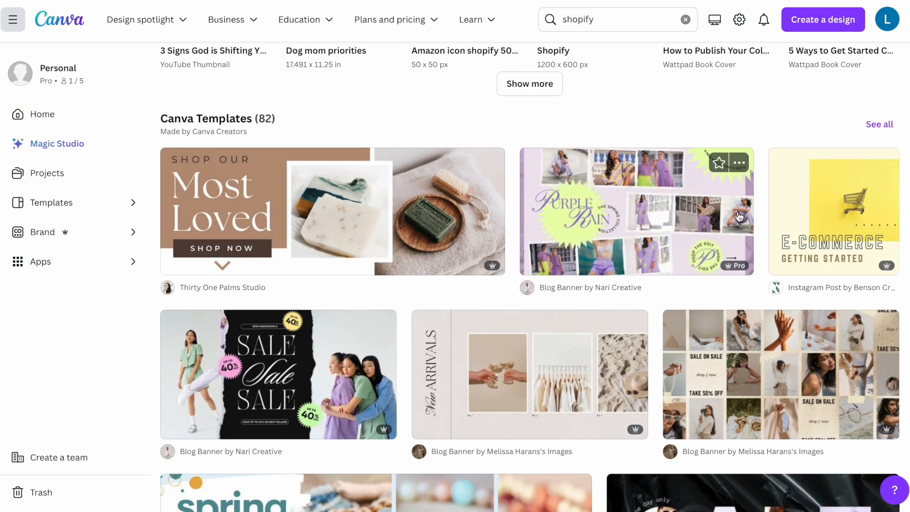
scroll(down, 3)
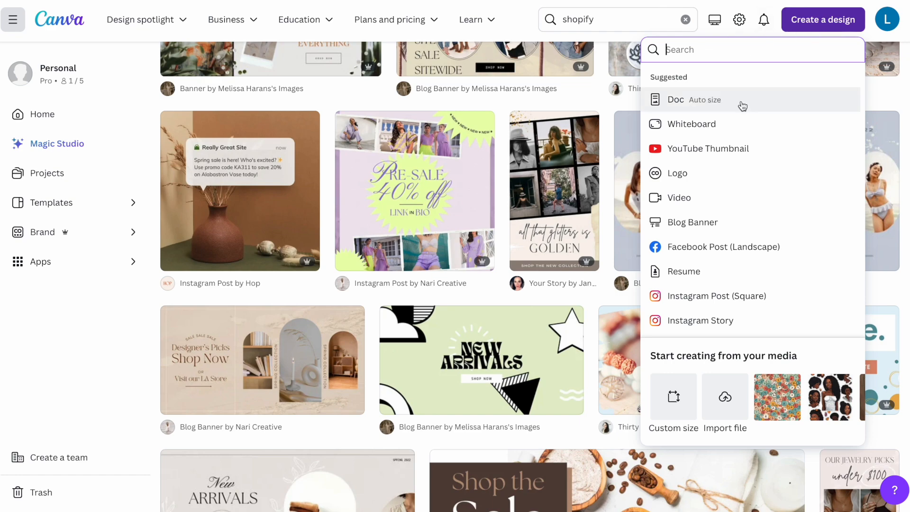
click(678, 173)
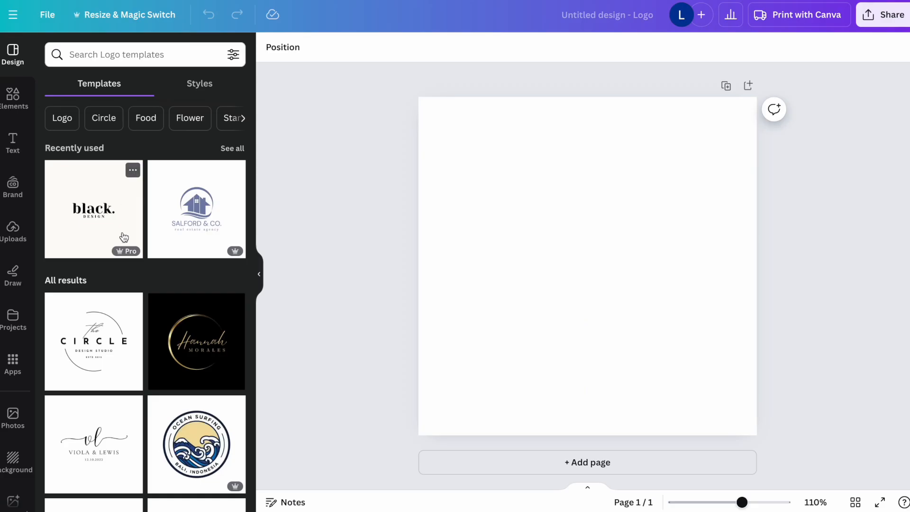
scroll(down, 3)
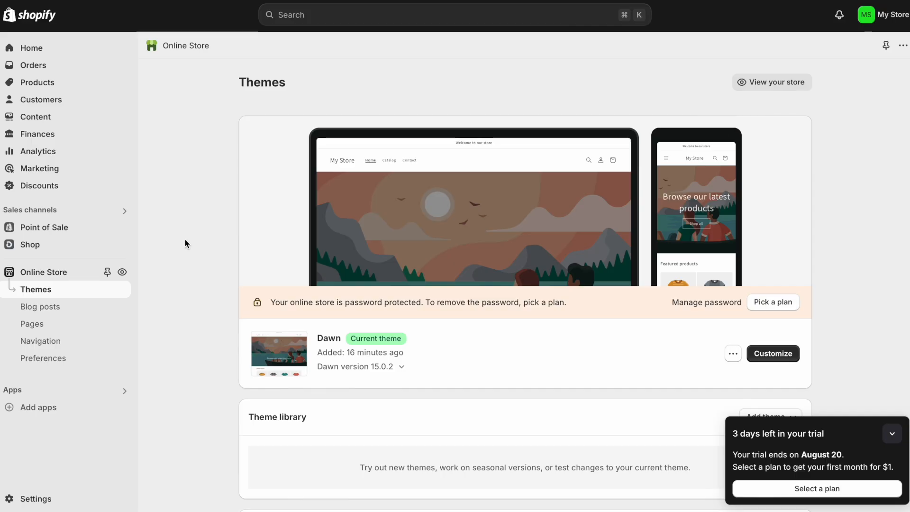
mouse_move(75, 397)
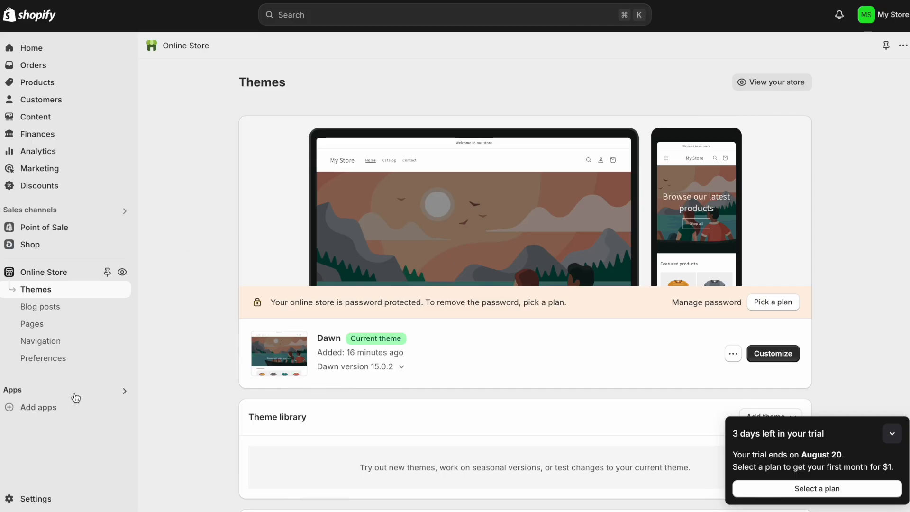
- Go from the admin's suggested apps list to the full Shopify App Store
click(37, 406)
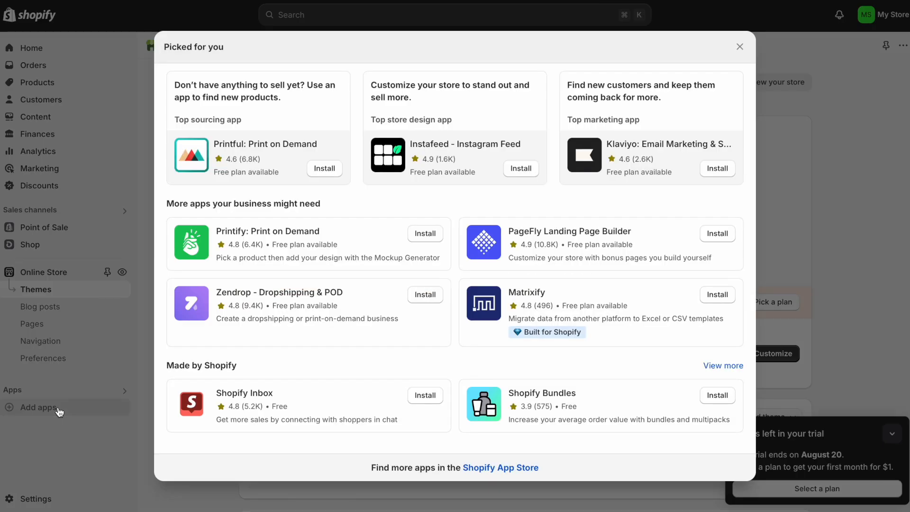
mouse_move(500, 467)
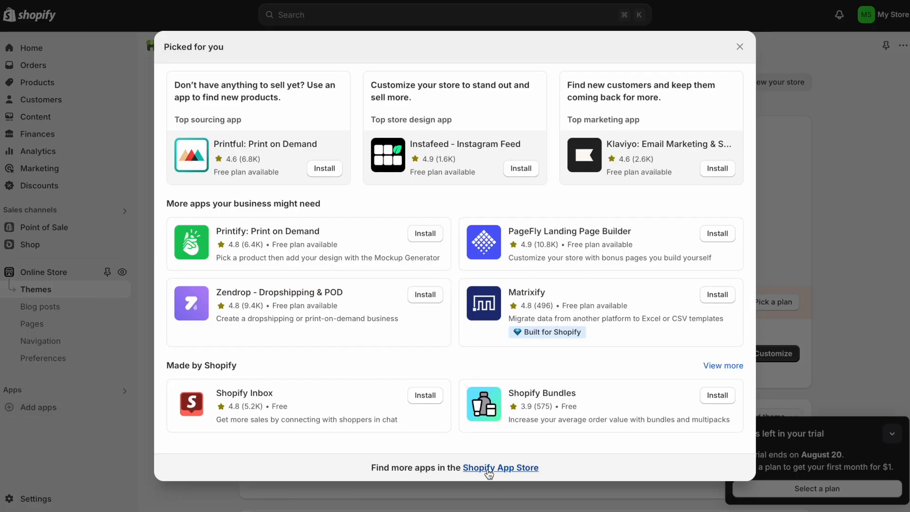
click(499, 467)
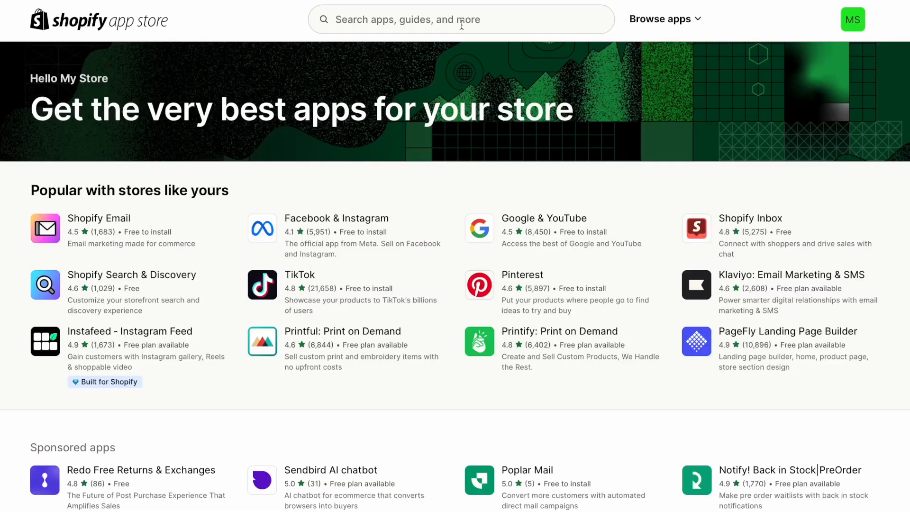
- Search the App Store for 'digital downloads', returning 232 results
text(digital)
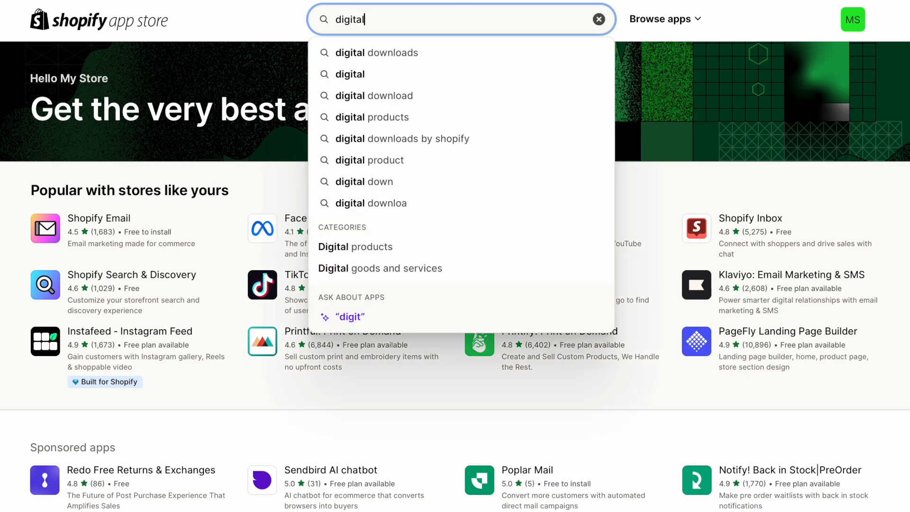
mouse_move(393, 52)
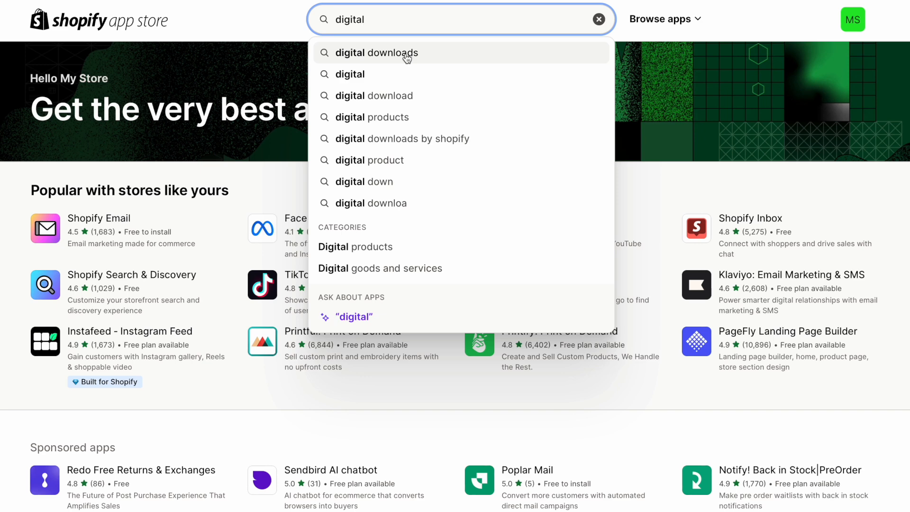
click(375, 53)
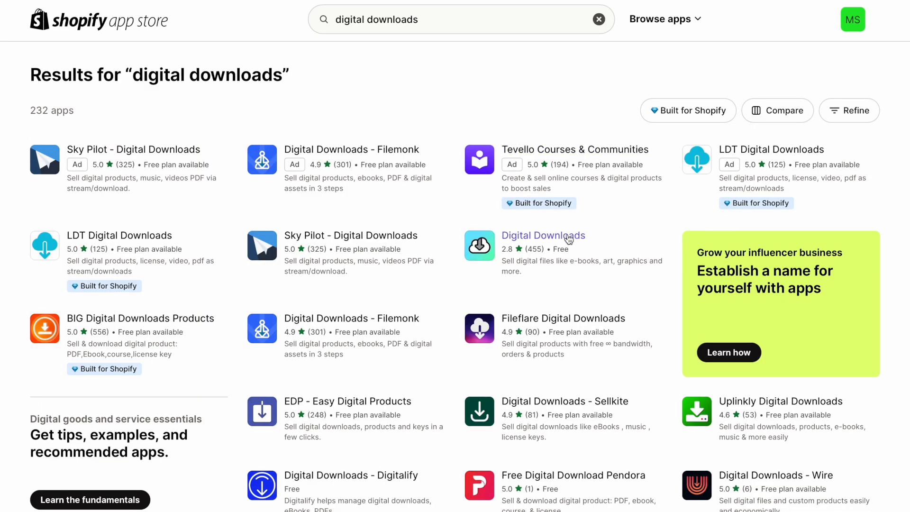
- Install the Digital Downloads app by Shopify and start adding a new digital product
click(543, 235)
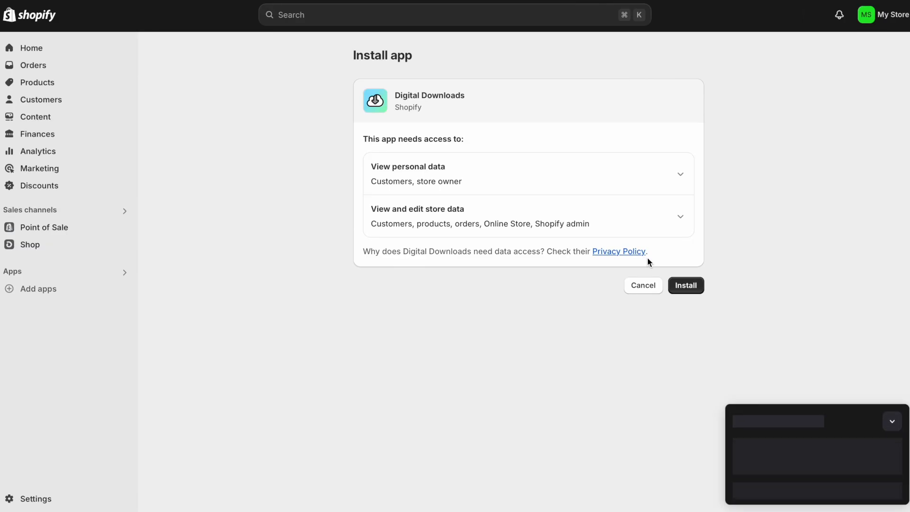
click(685, 285)
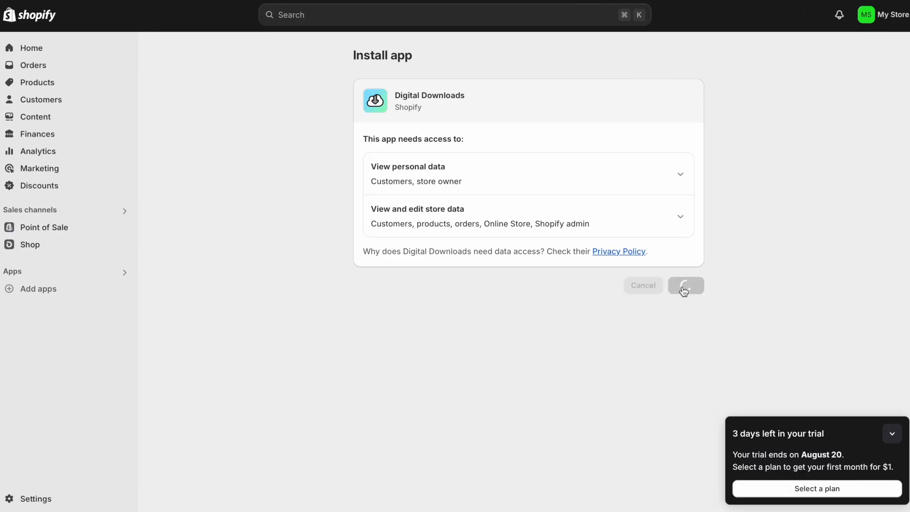
click(685, 285)
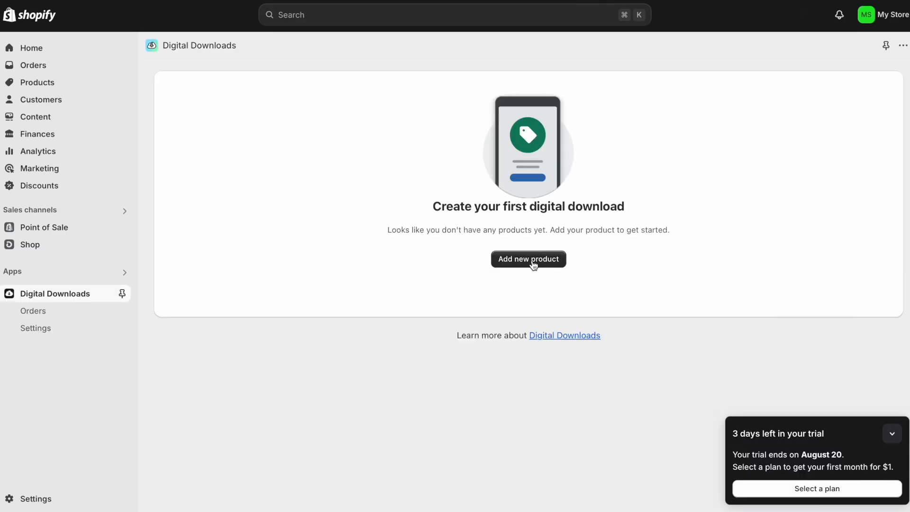
click(528, 258)
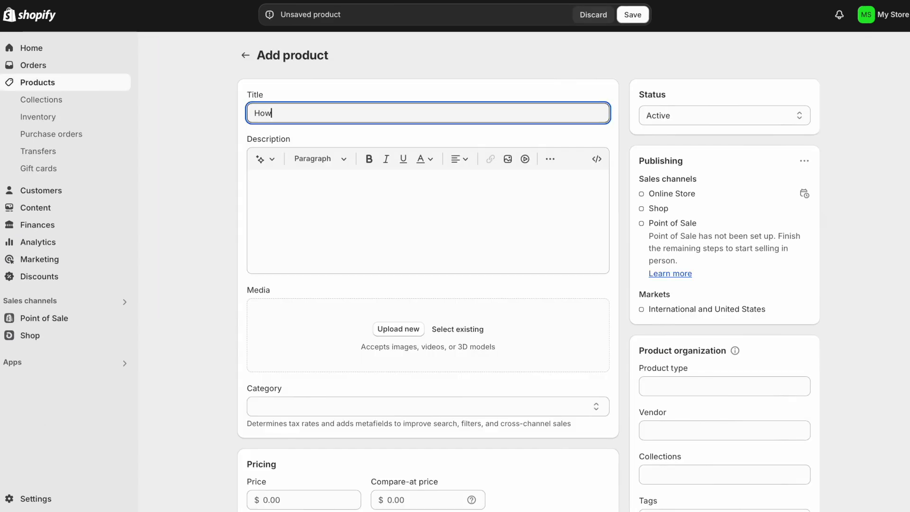
- Title the product 'How To Self Publish a Coloring Book' and paste the prepared description
text(To Self)
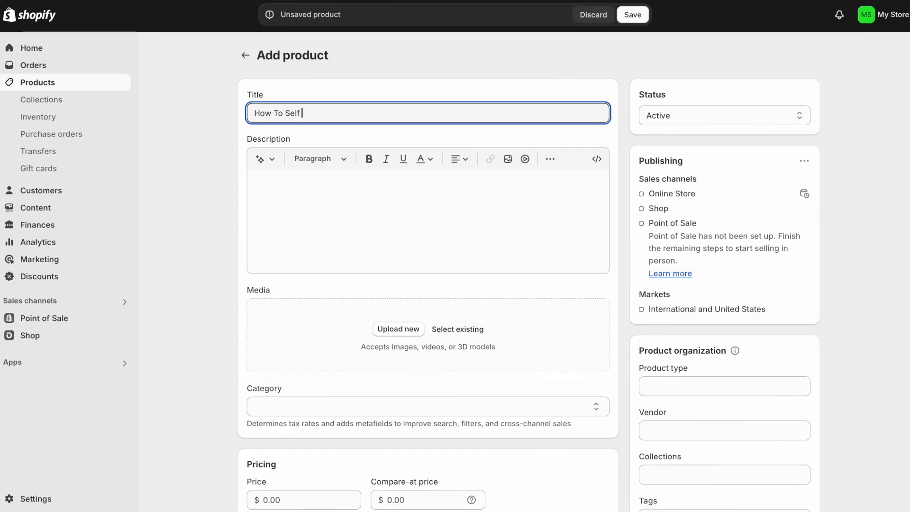
text(Publish a Coloring Book)
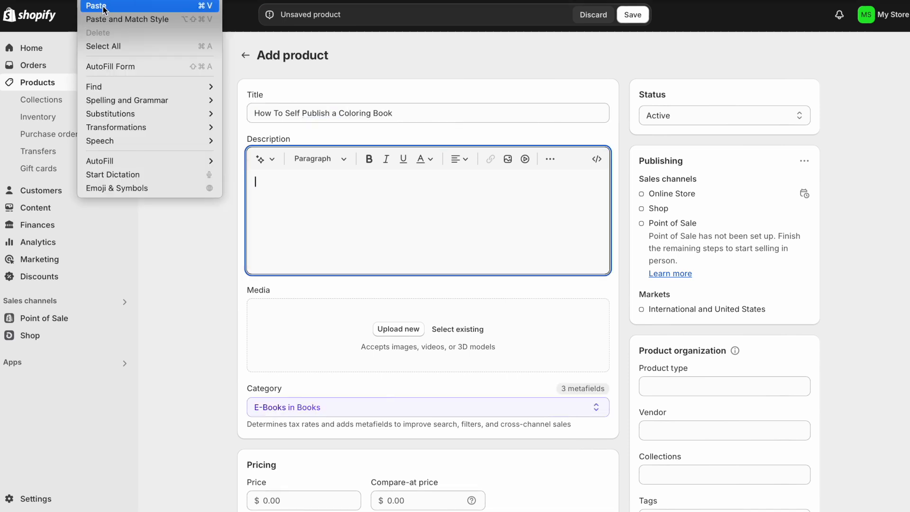
click(97, 5)
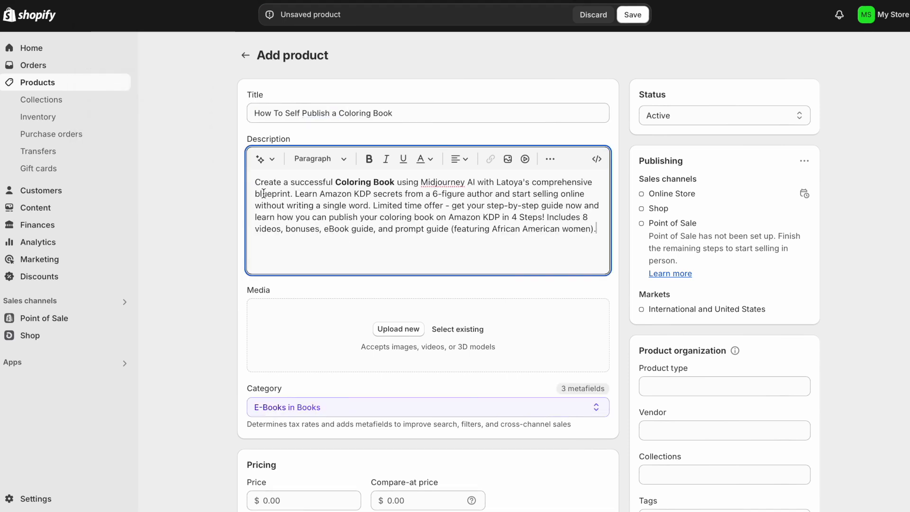
mouse_move(265, 158)
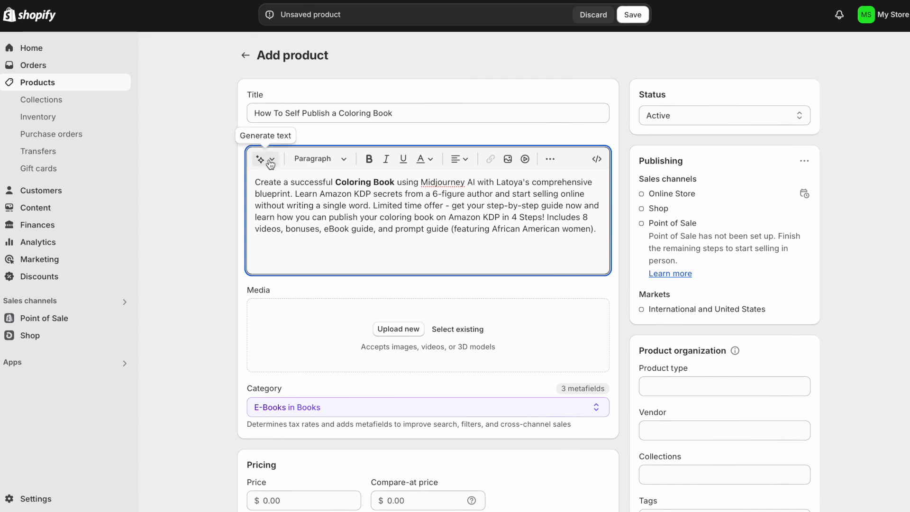
click(261, 159)
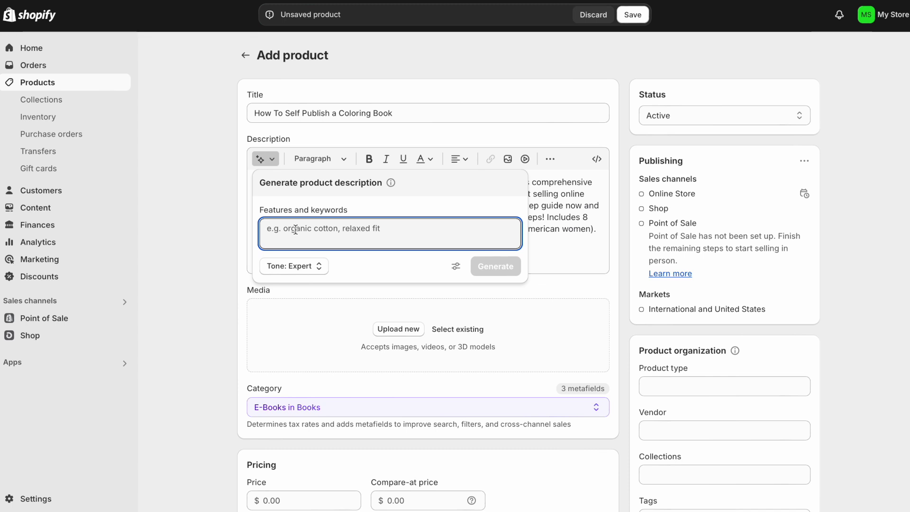
text(Self Publish a Coloring Book a)
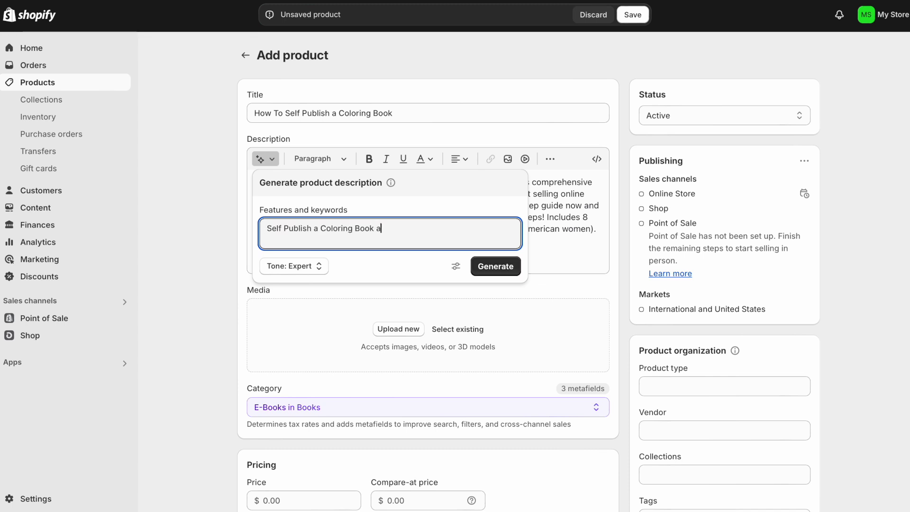
text(on Amazon KDP)
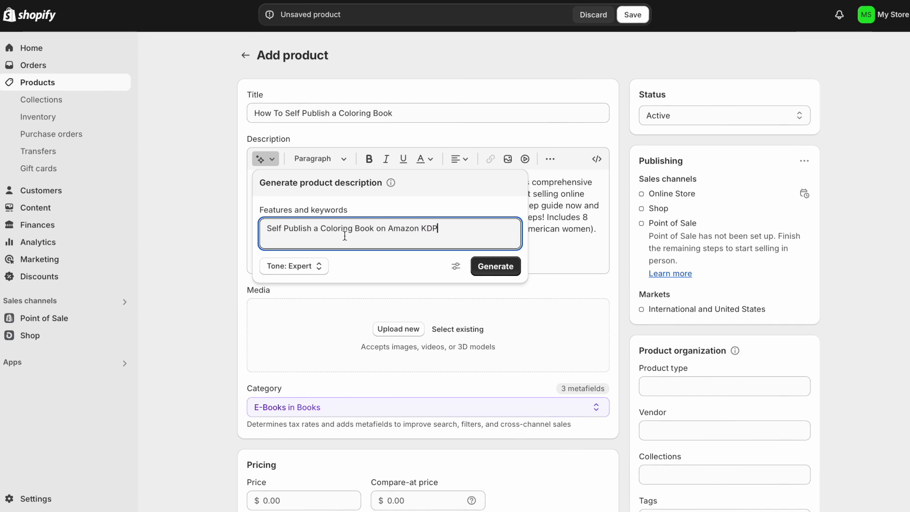
click(294, 266)
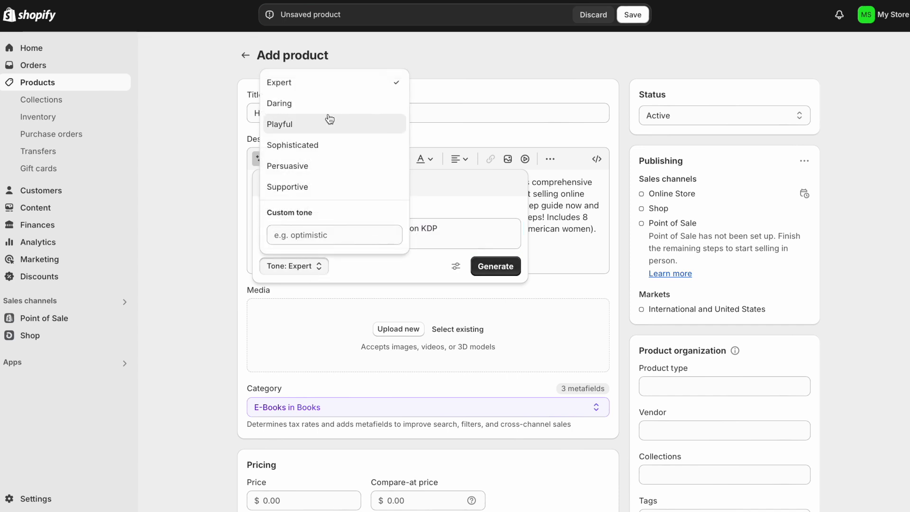
mouse_move(299, 169)
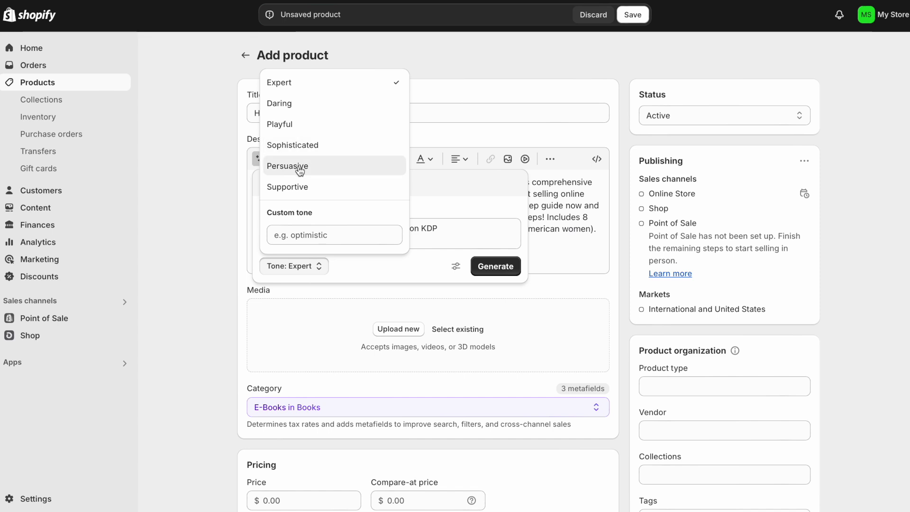
click(287, 166)
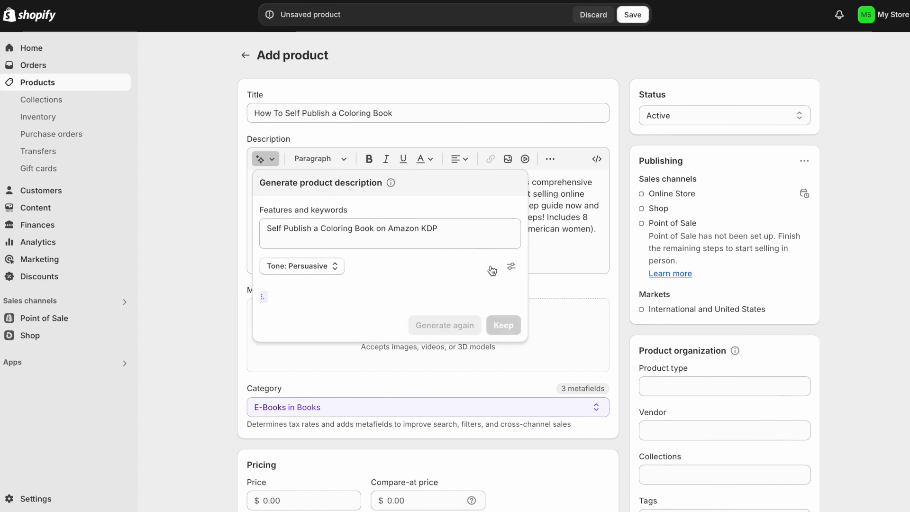
click(444, 324)
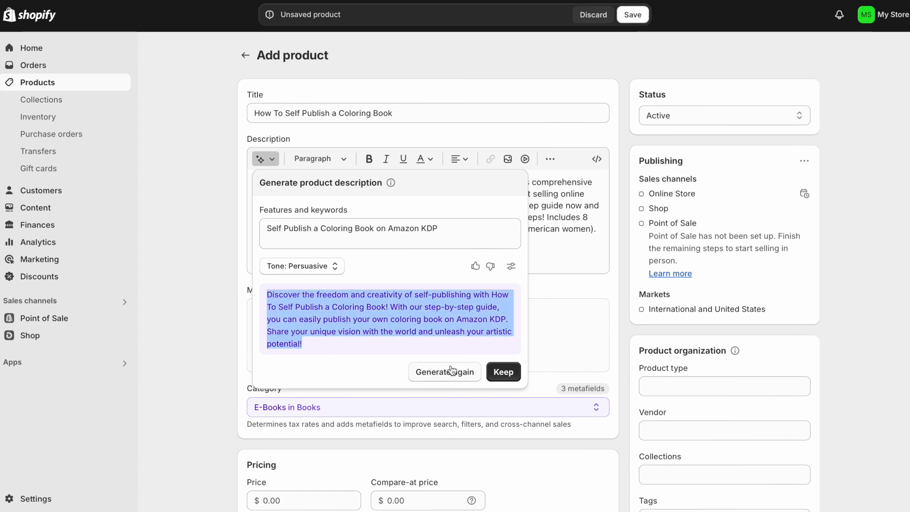
mouse_move(342, 344)
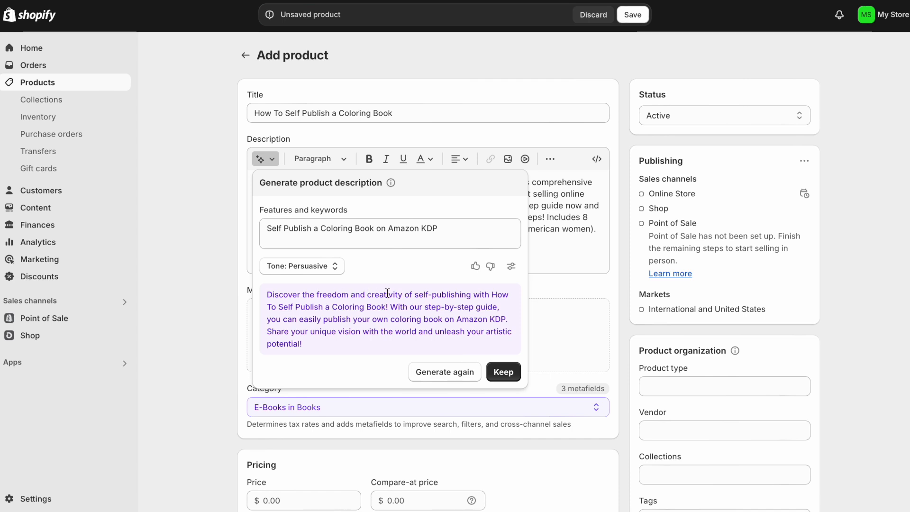
mouse_move(315, 304)
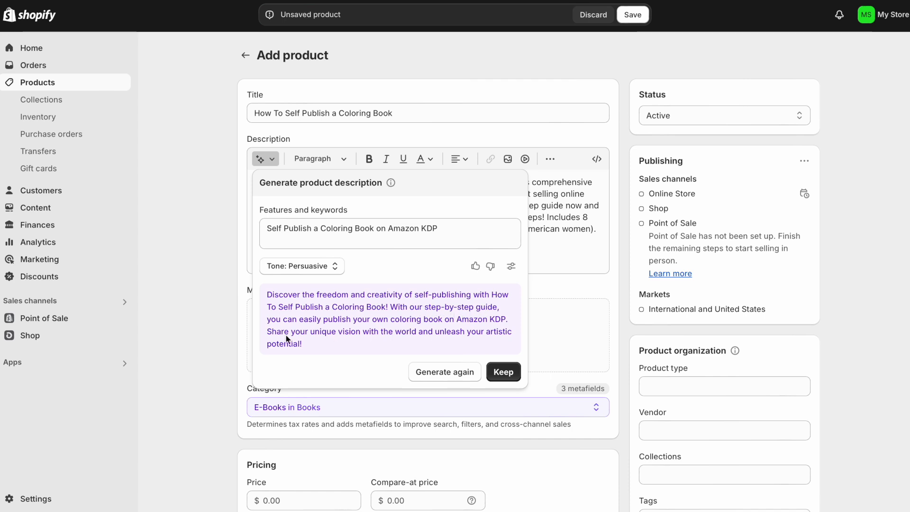
mouse_move(407, 344)
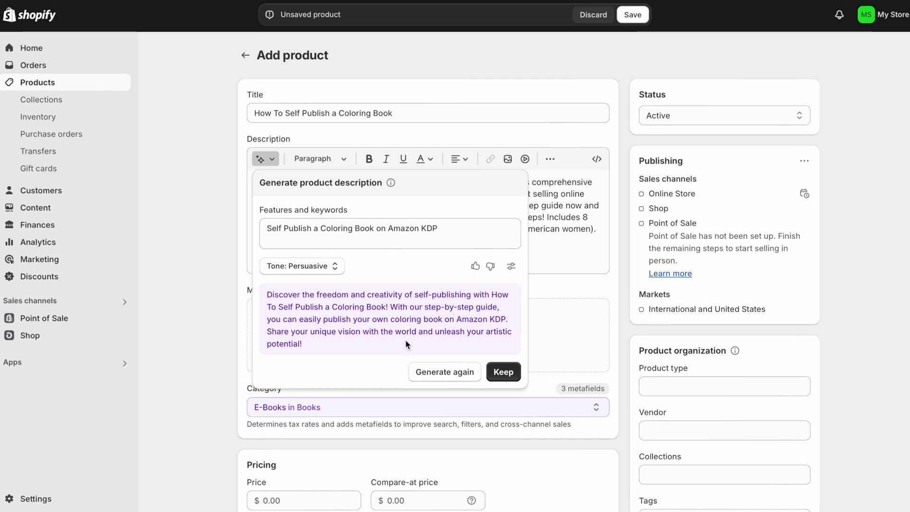
mouse_move(318, 342)
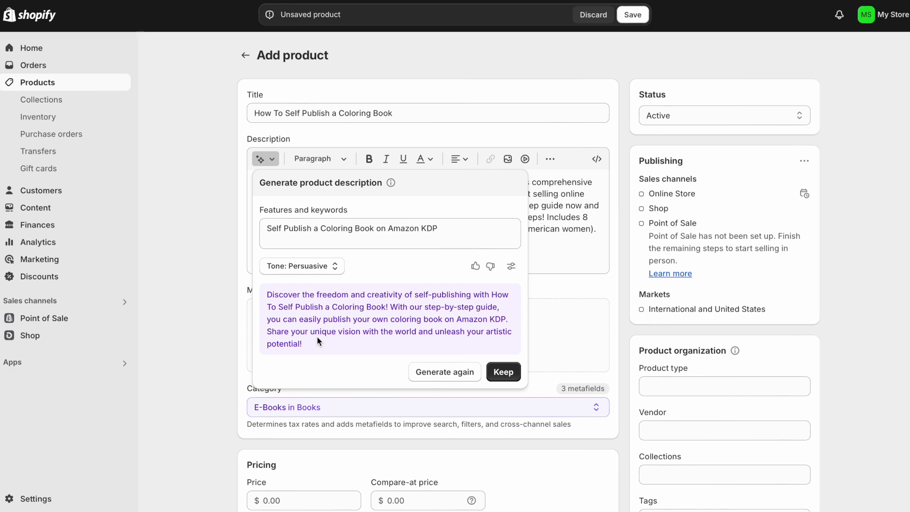
mouse_move(354, 343)
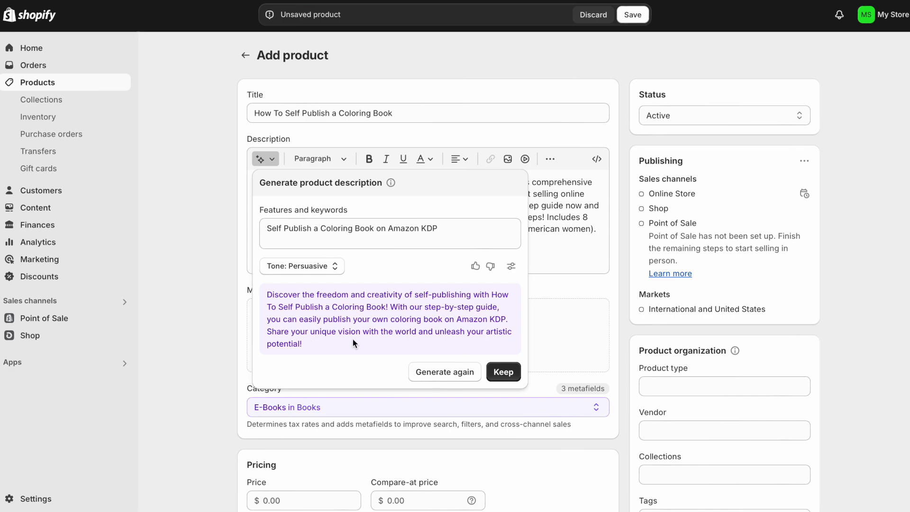
click(502, 372)
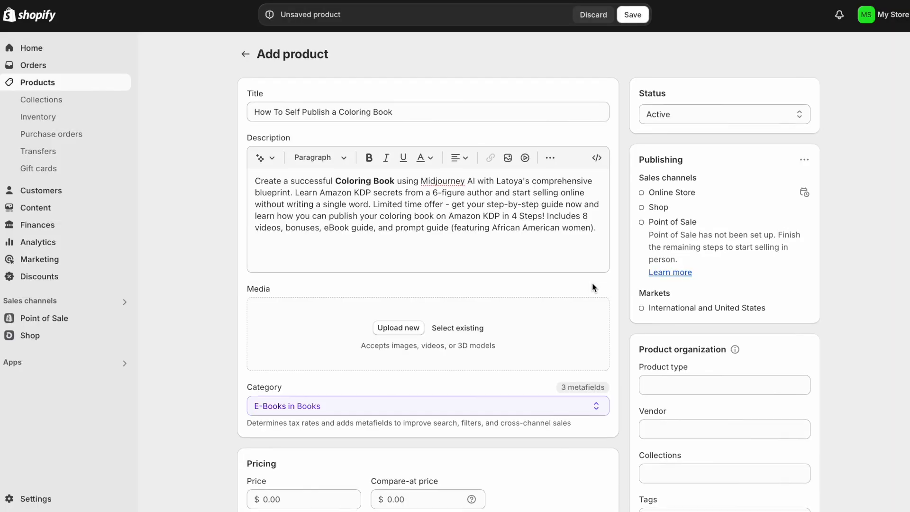
- Browse the Canva home page templates before searching
scroll(down, 3)
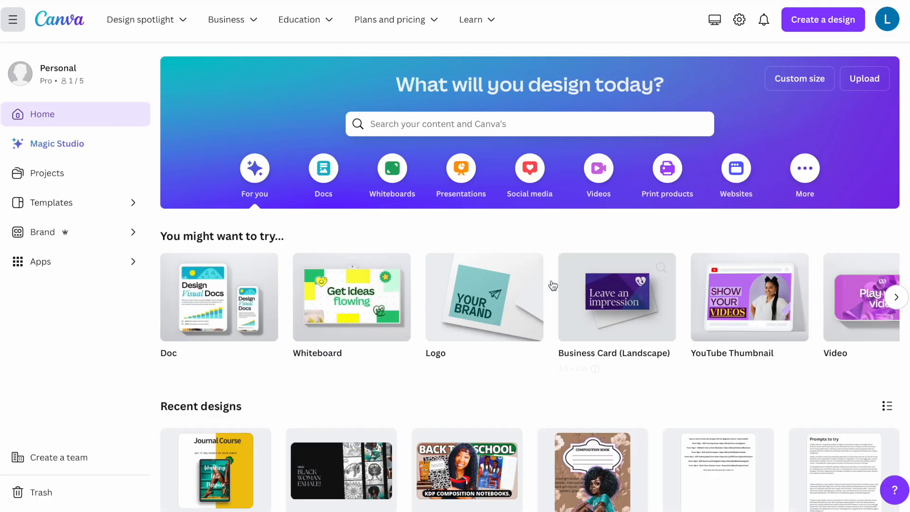
scroll(down, 3)
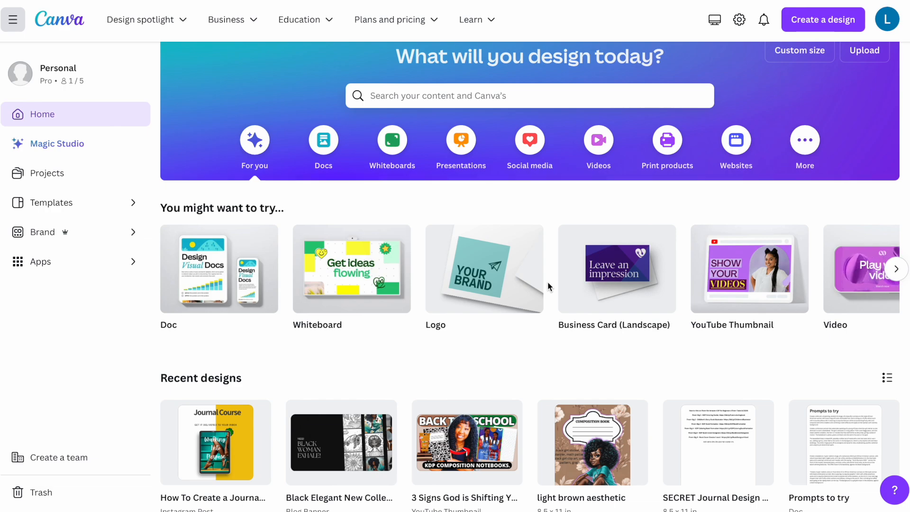
click(215, 443)
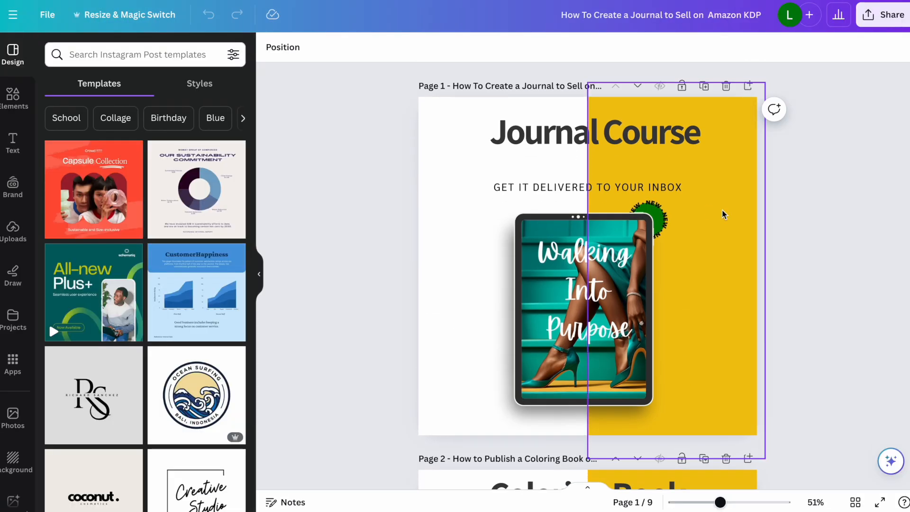
scroll(down, 3)
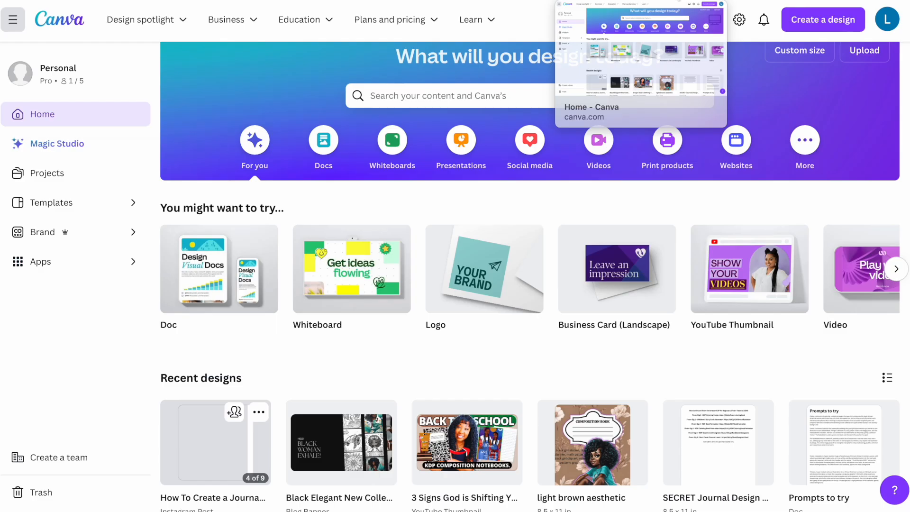
- Search Canva for 'ebook mockup' and preview the Free Guide tablet mockup template
click(450, 94)
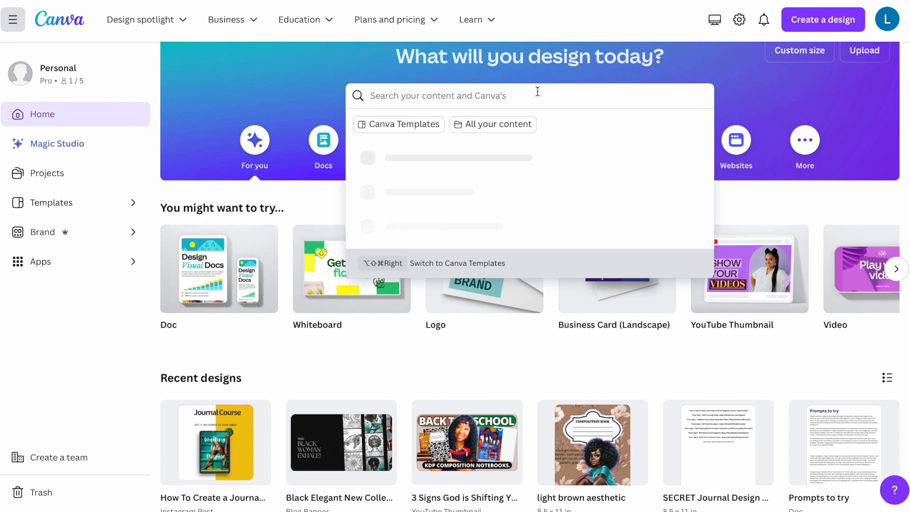
text(ebook mod)
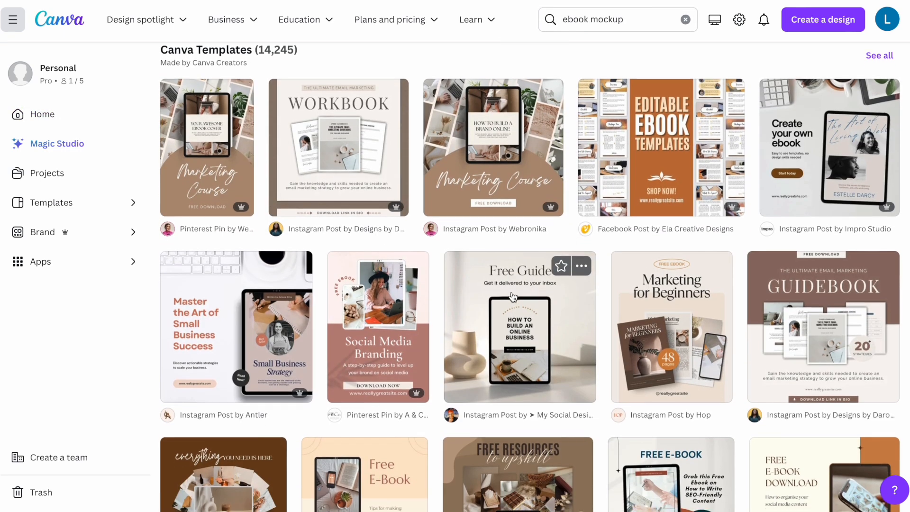
scroll(down, 3)
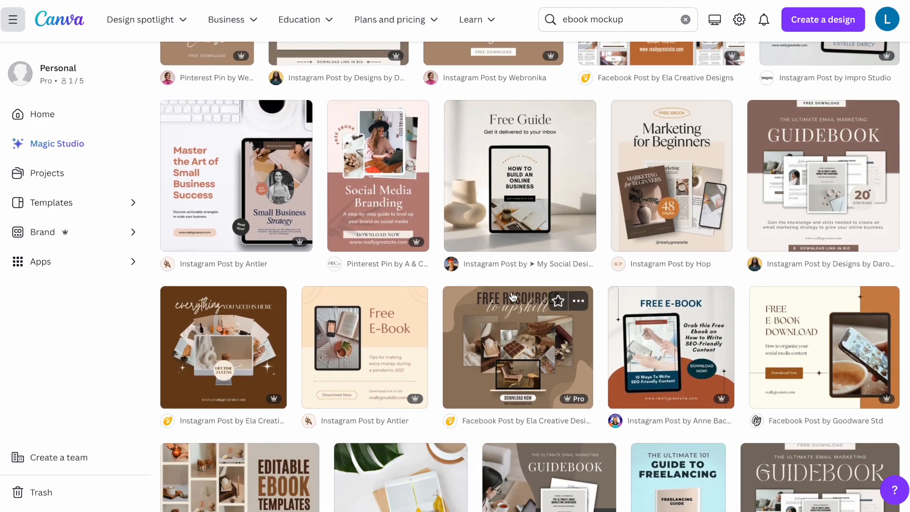
mouse_move(533, 184)
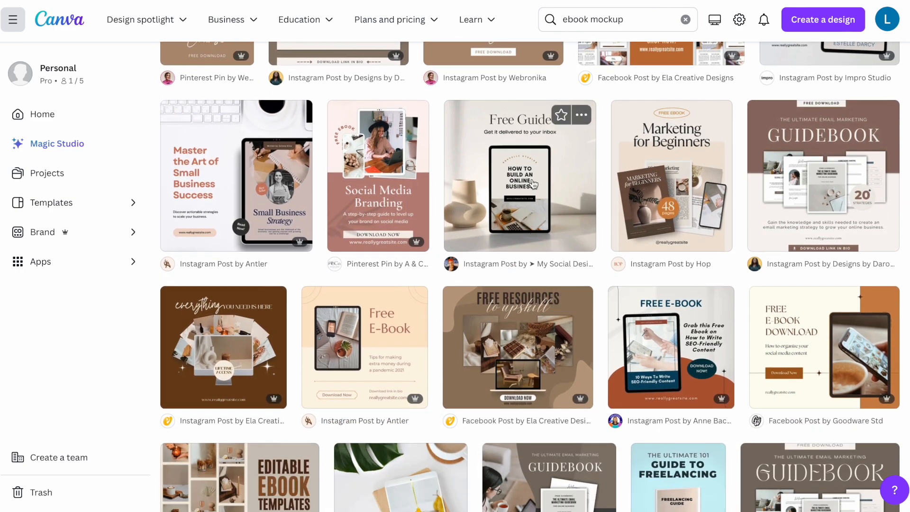
click(518, 175)
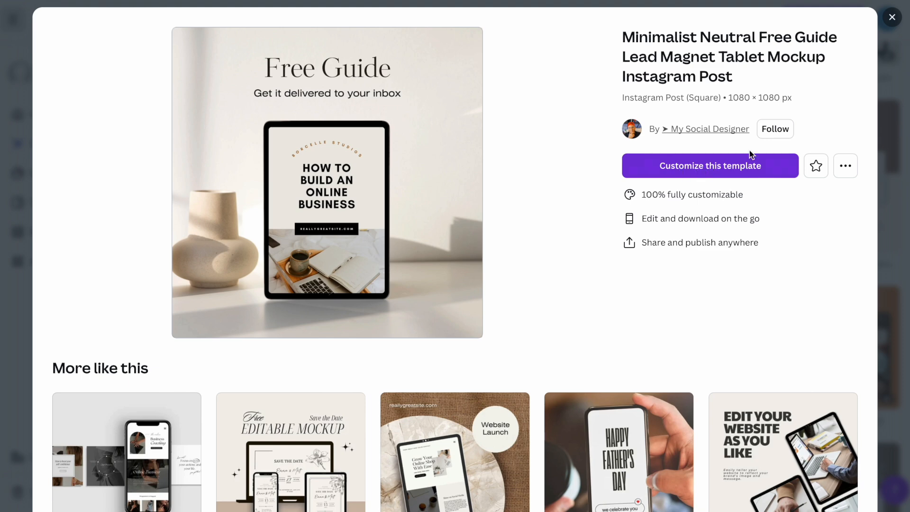
mouse_move(540, 89)
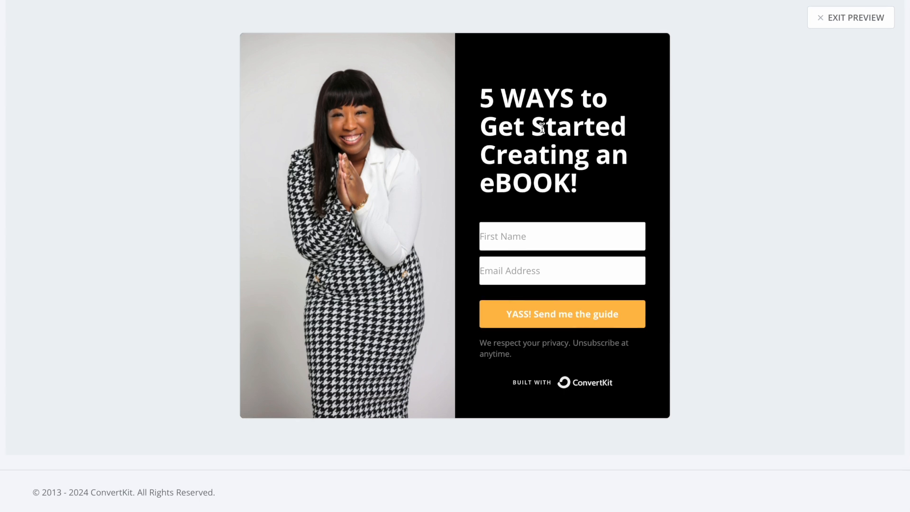
mouse_move(630, 178)
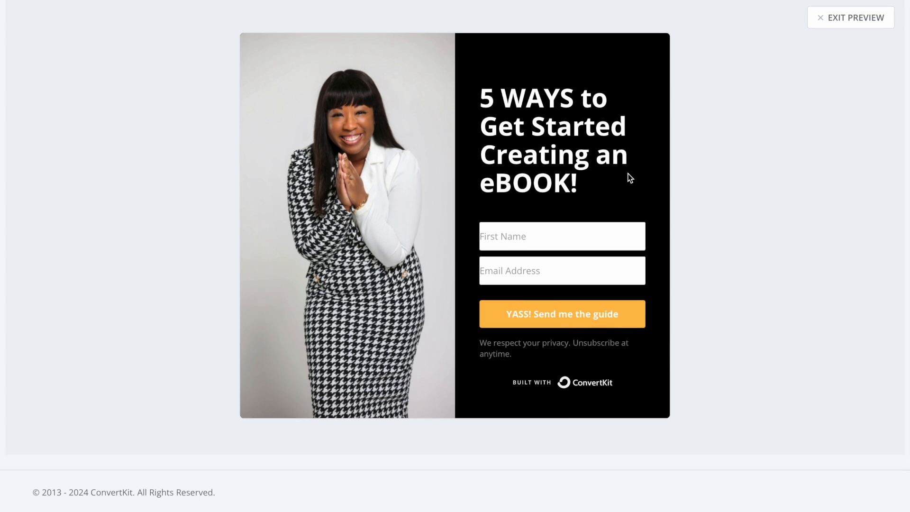
mouse_move(776, 89)
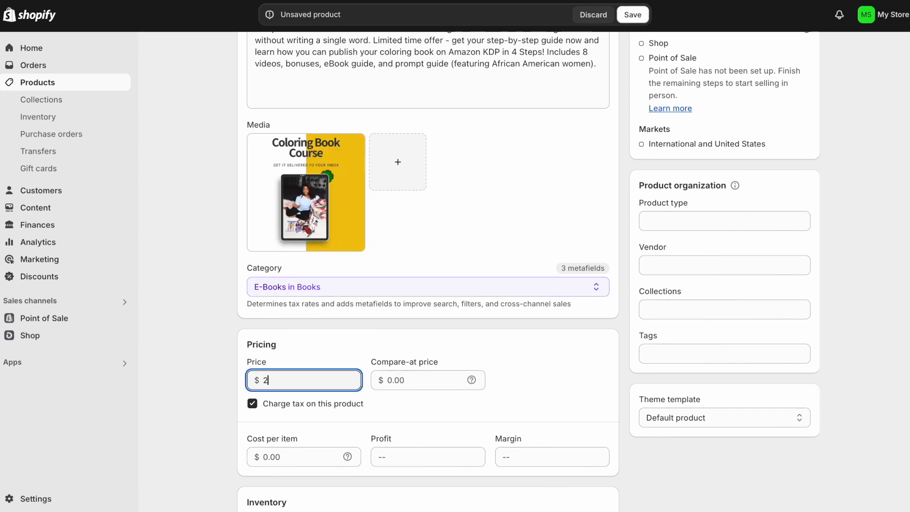
- Price the product at $25.00, uncheck 'This is a physical product', and save it
scroll(down, 3)
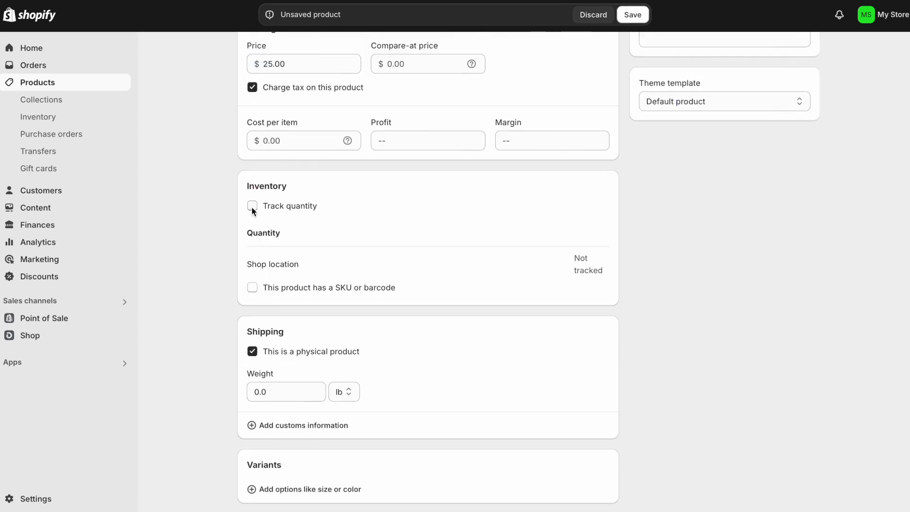
mouse_move(295, 215)
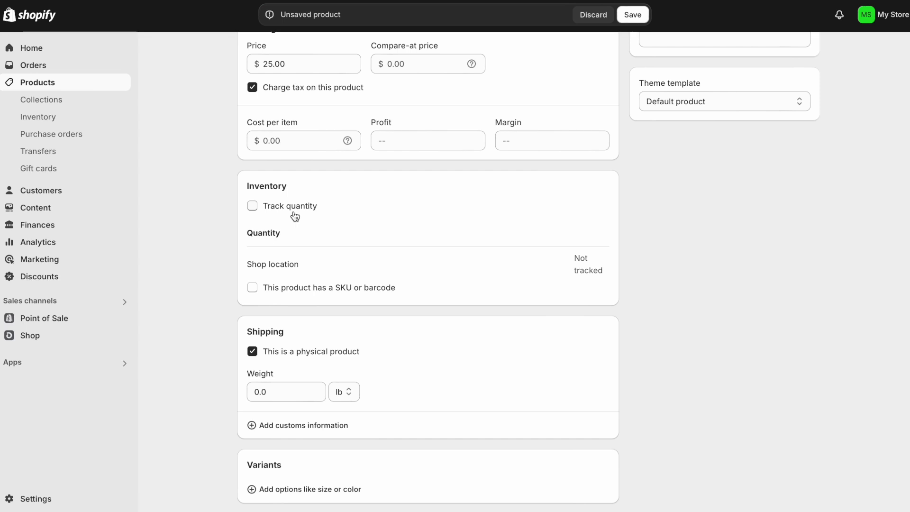
mouse_move(361, 233)
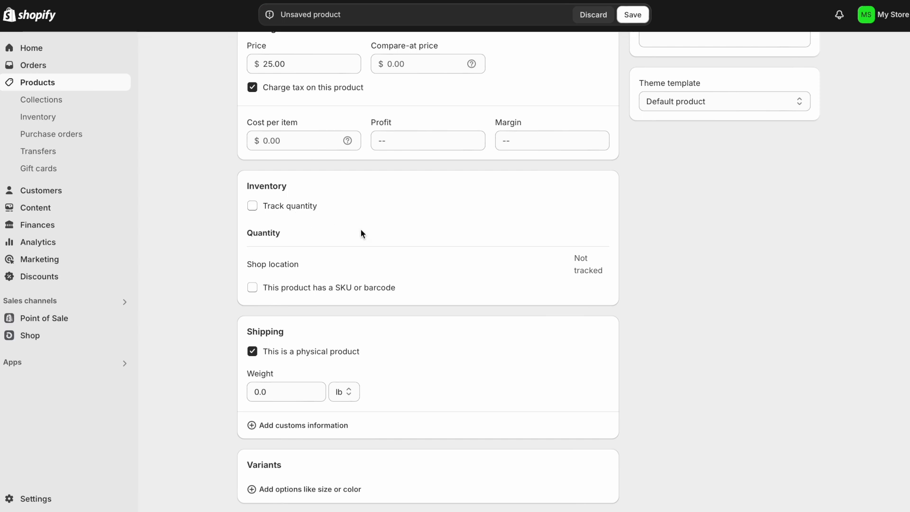
scroll(down, 3)
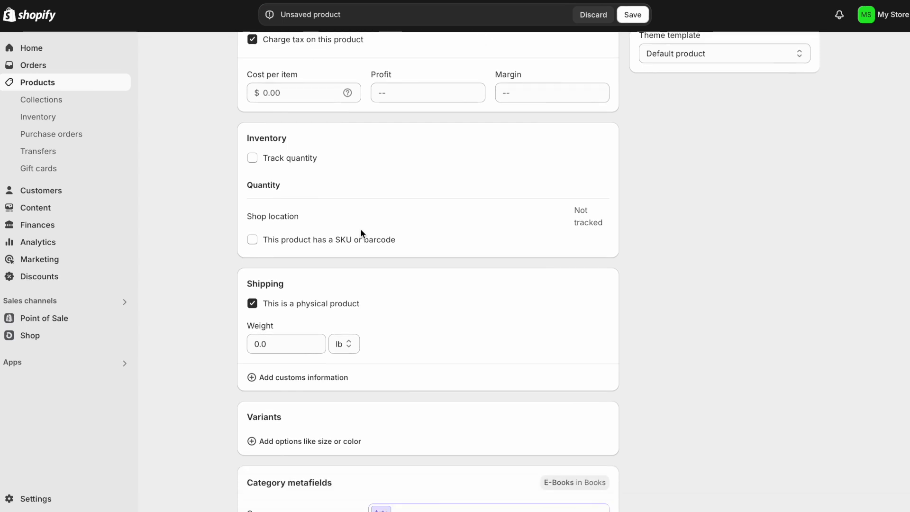
scroll(down, 3)
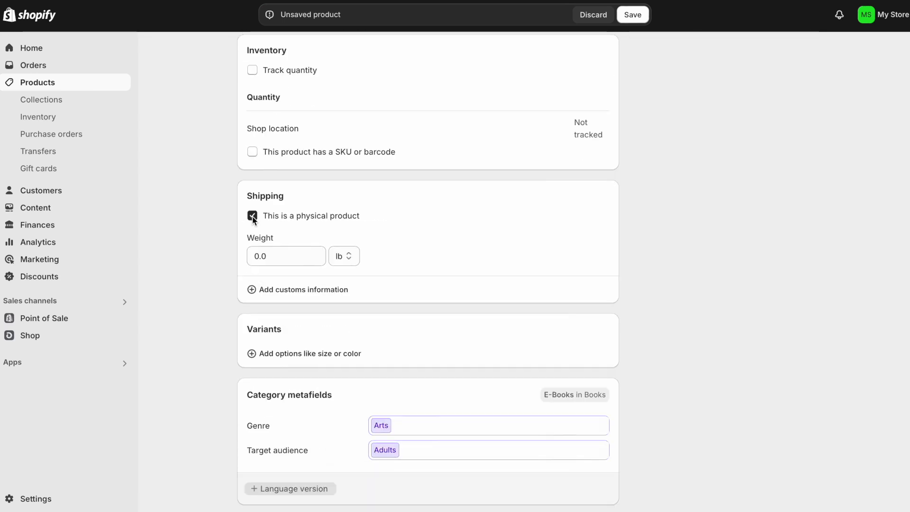
click(252, 215)
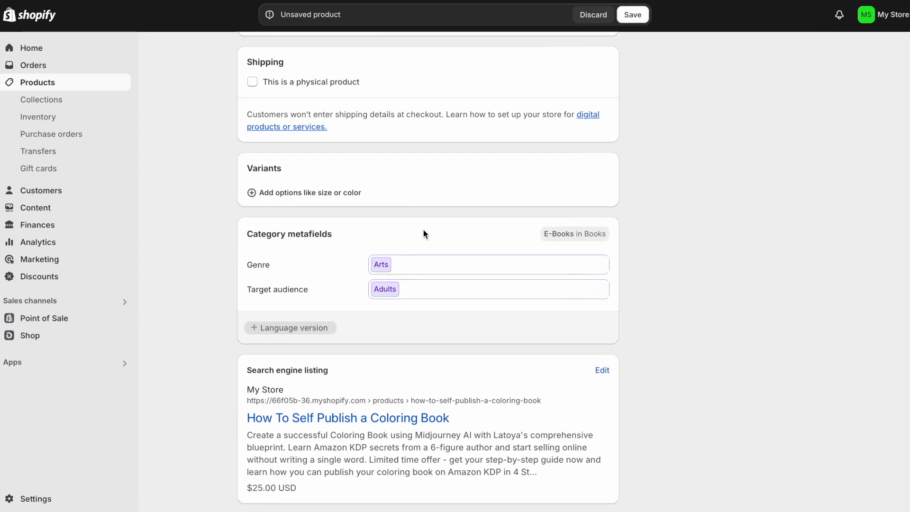
scroll(up, 3)
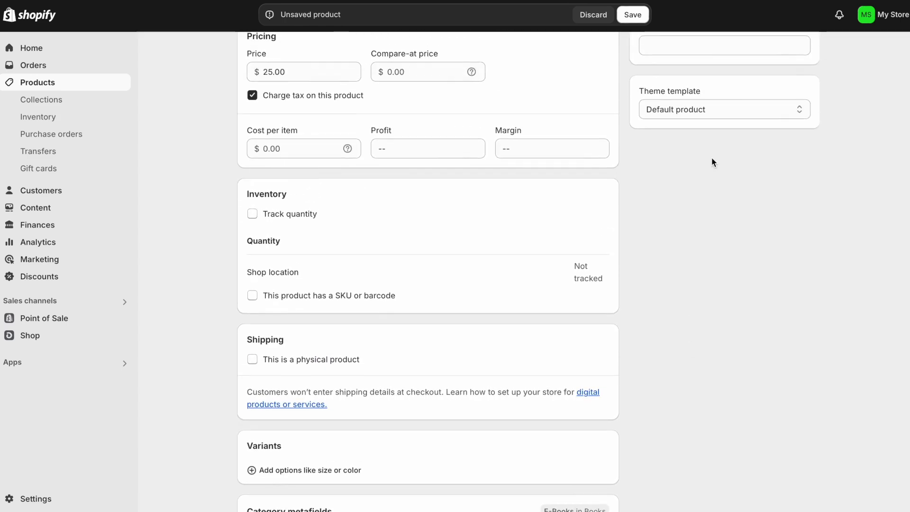
scroll(up, 3)
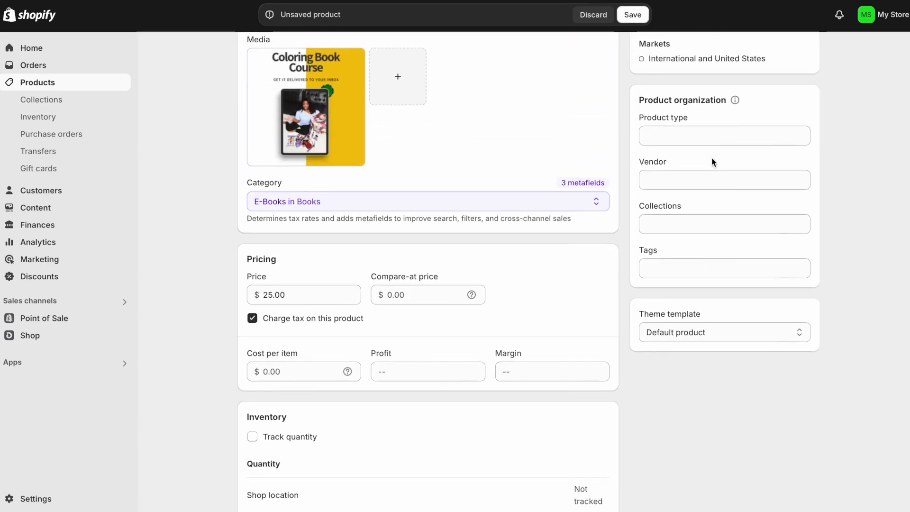
click(632, 14)
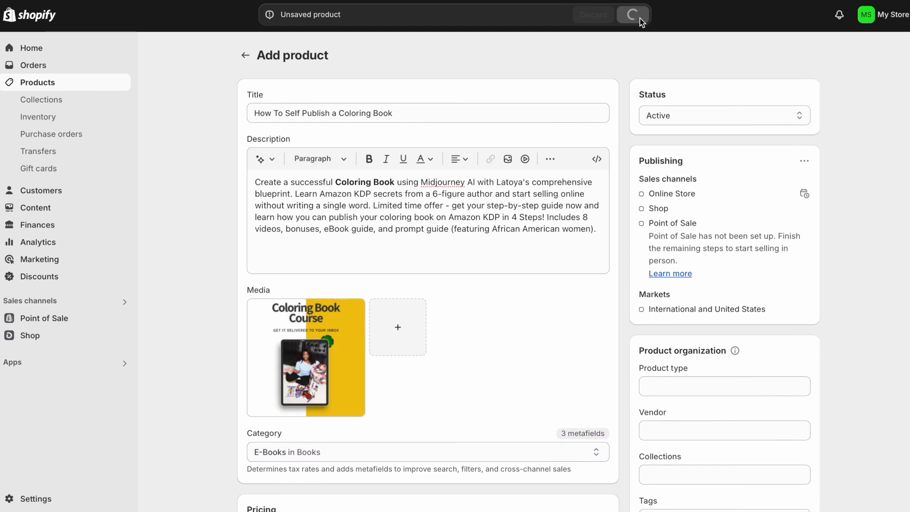
- Preview the created coloring book product at $25.00 USD on the Dawn storefront
click(632, 15)
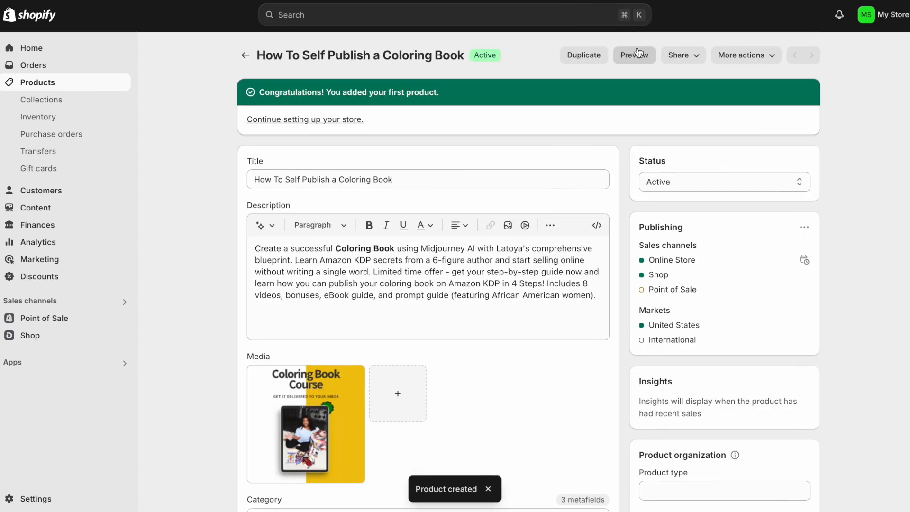
click(634, 55)
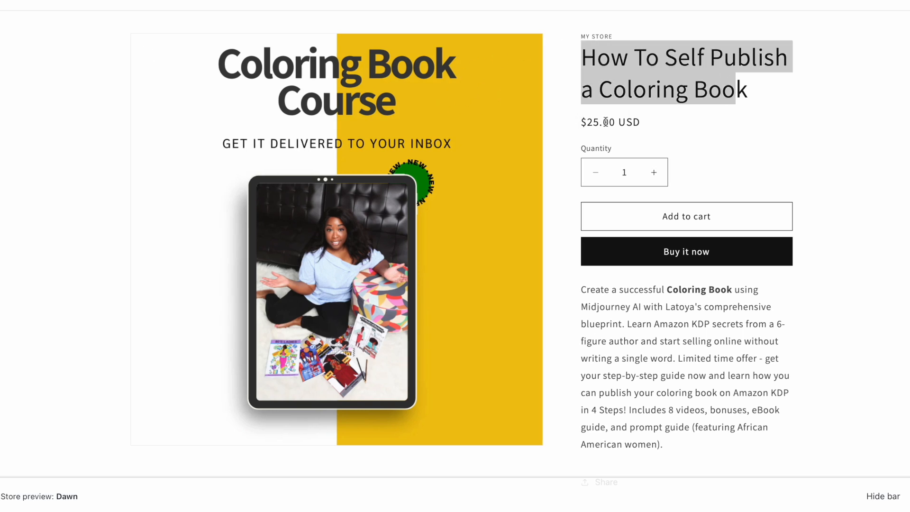
scroll(down, 3)
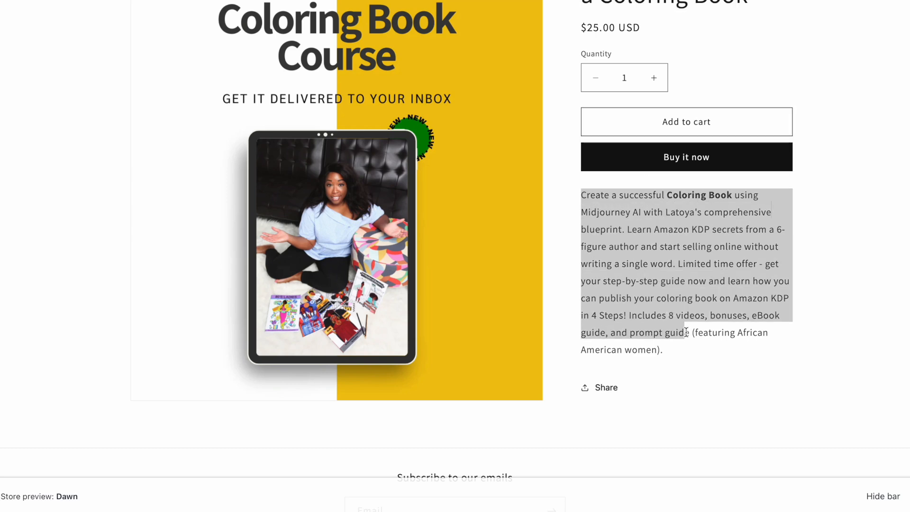
scroll(up, 3)
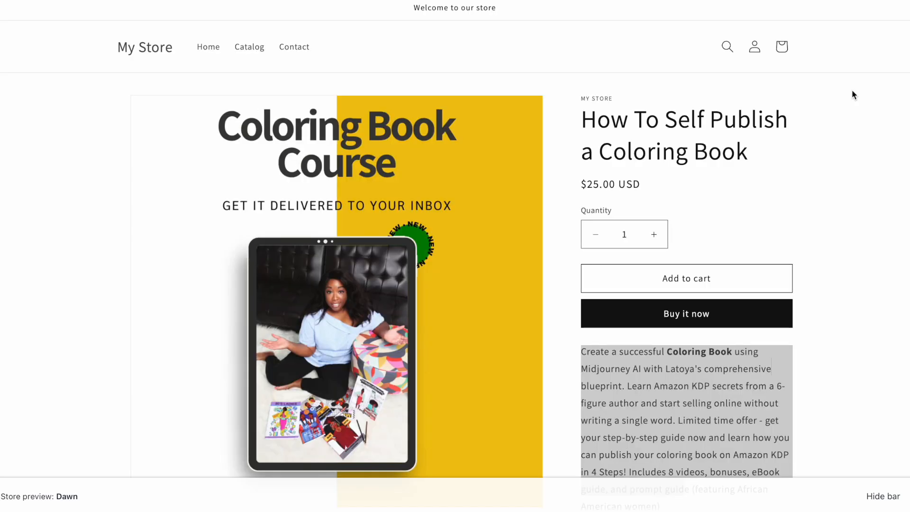
mouse_move(850, 32)
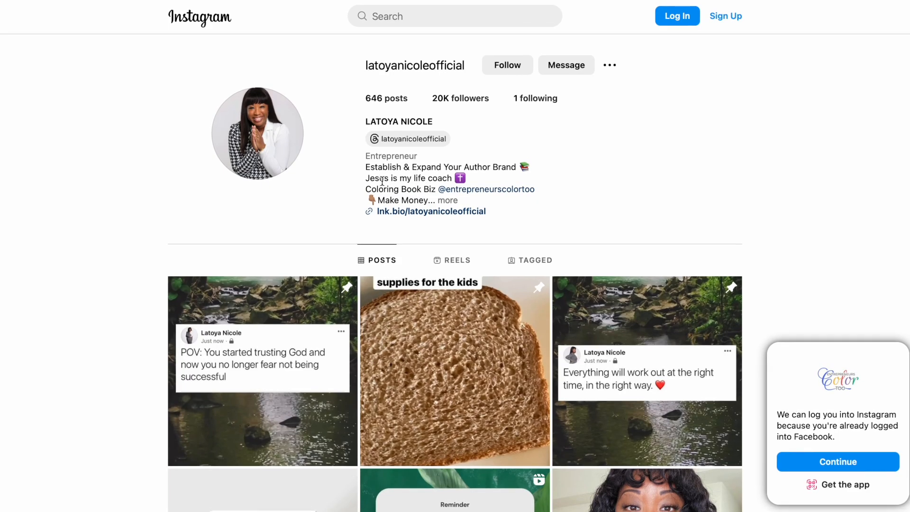
mouse_move(430, 210)
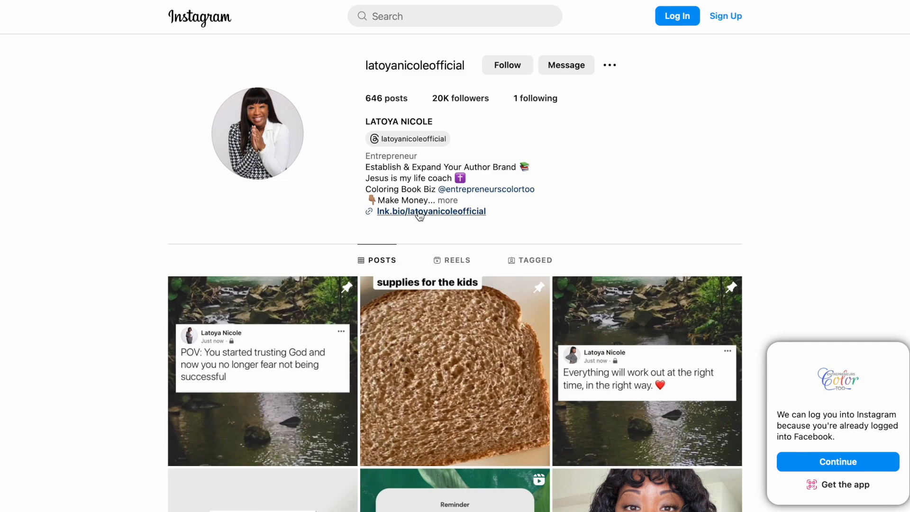
- Follow the Instagram lnk.bio link and Download Publishing Guide to the coloring book opt-in page
click(431, 211)
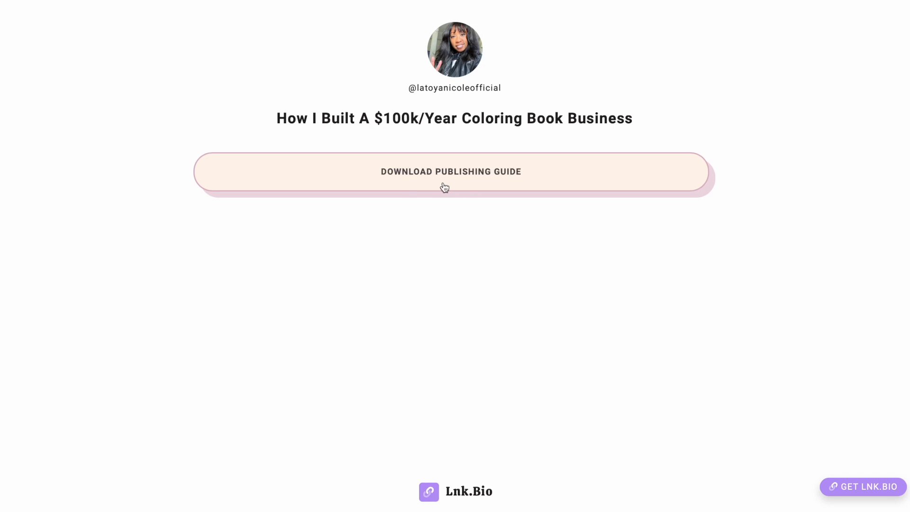
mouse_move(446, 184)
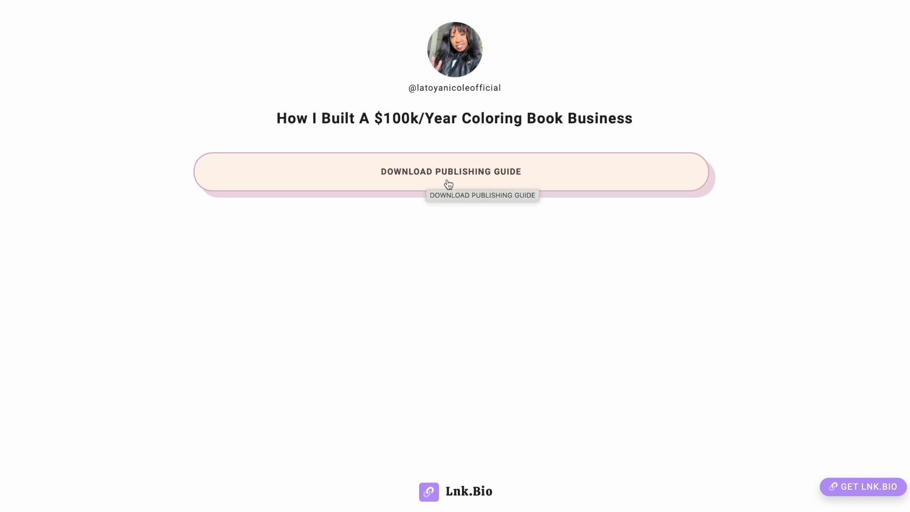
click(450, 171)
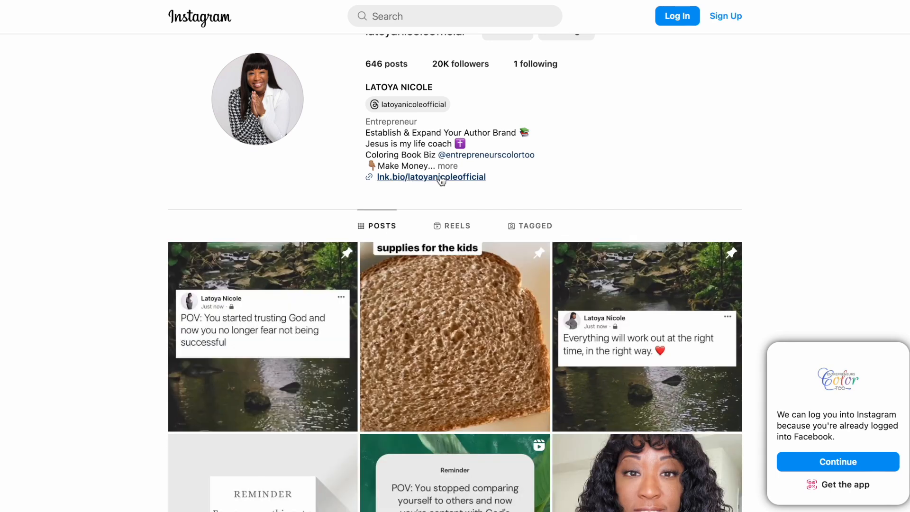
click(431, 177)
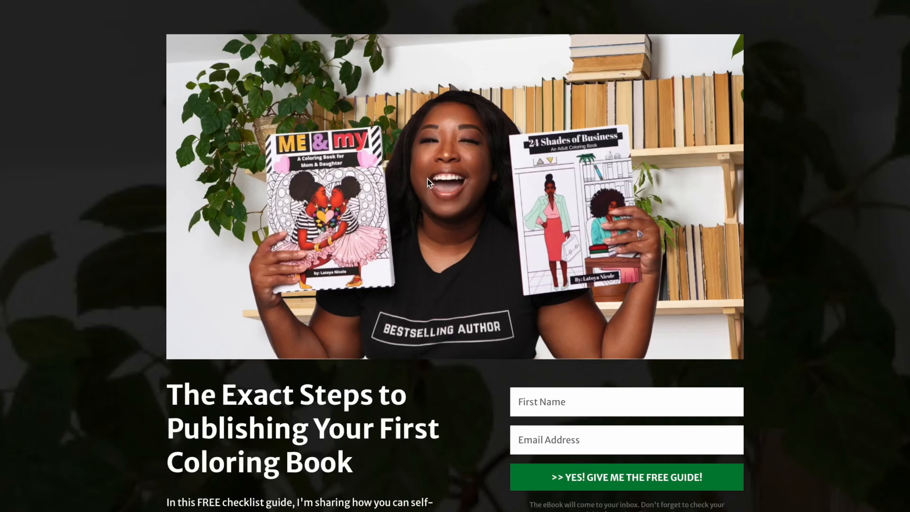
mouse_move(790, 6)
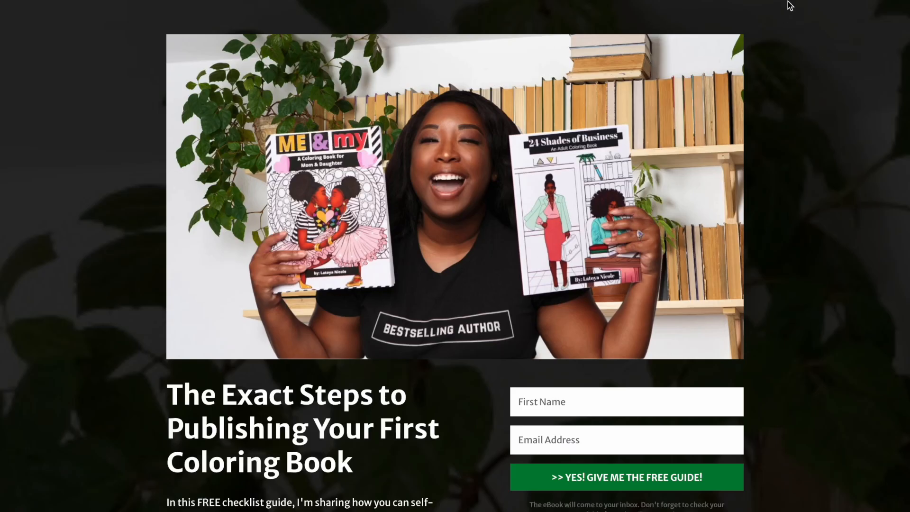